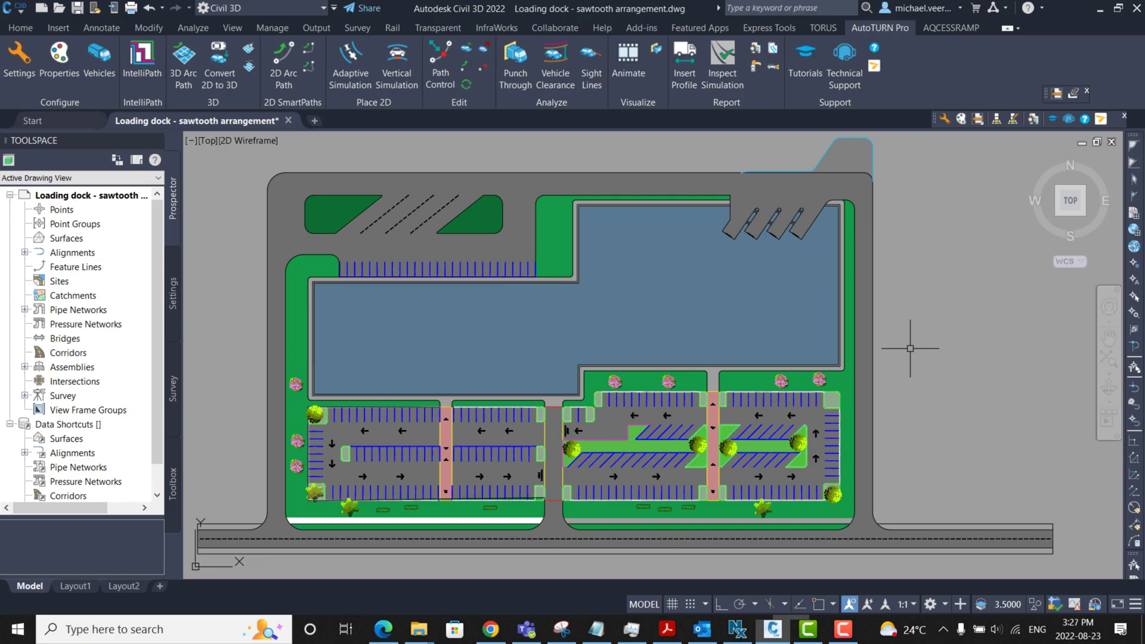
pyautogui.moveTo(216, 241)
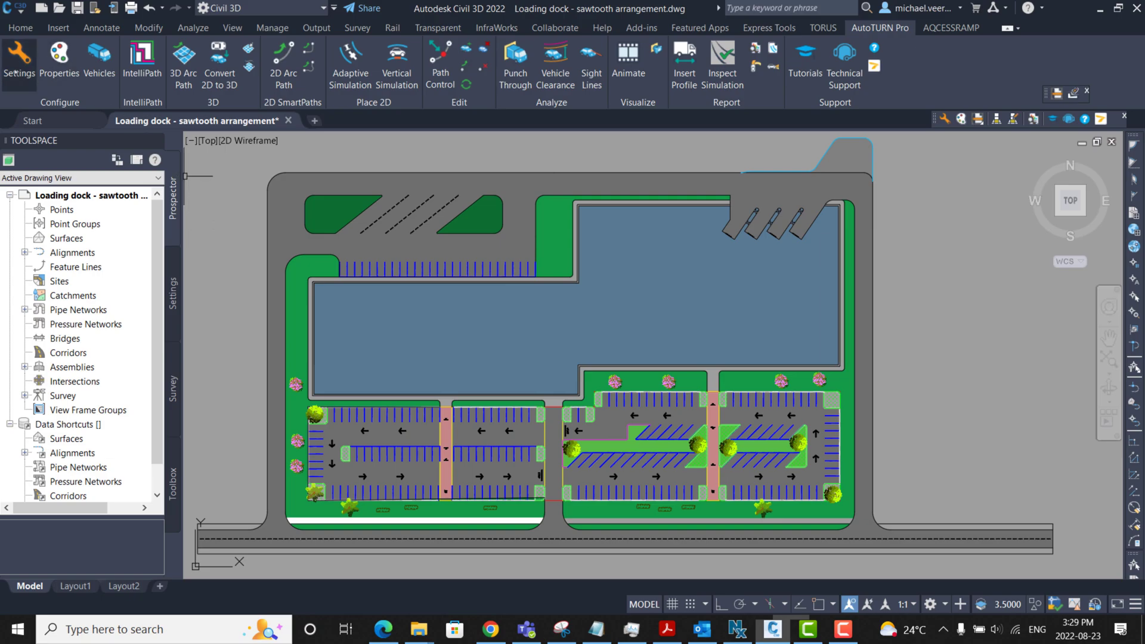
# Pick the MnDOT 2015 Tandem Plow Truck from the vehicle library and view its details
pyautogui.click(19, 62)
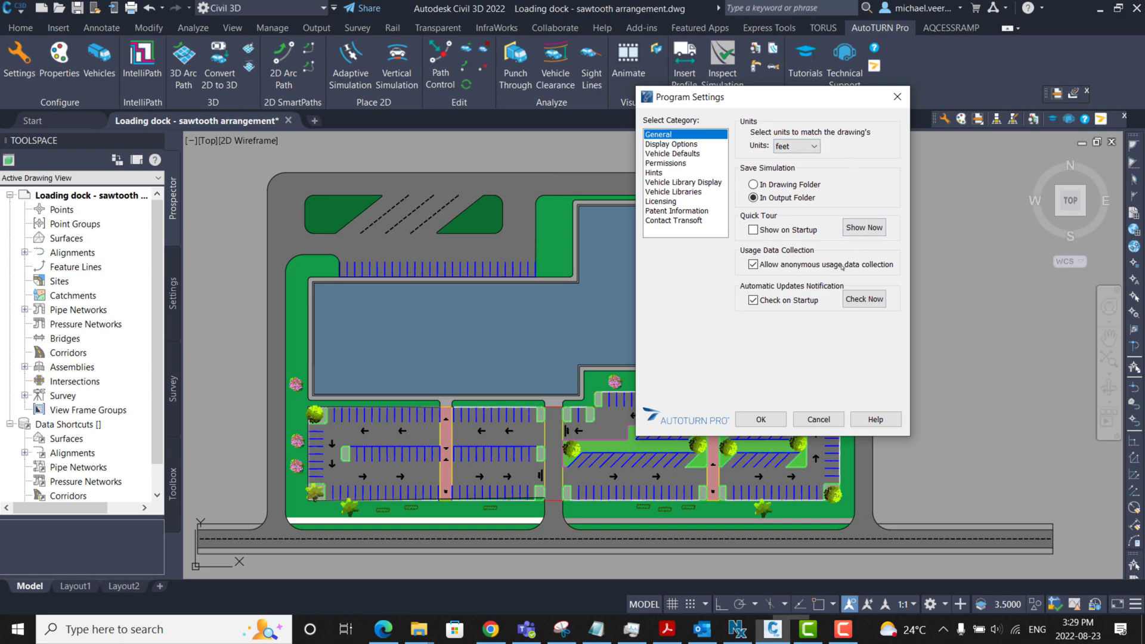
pyautogui.click(759, 419)
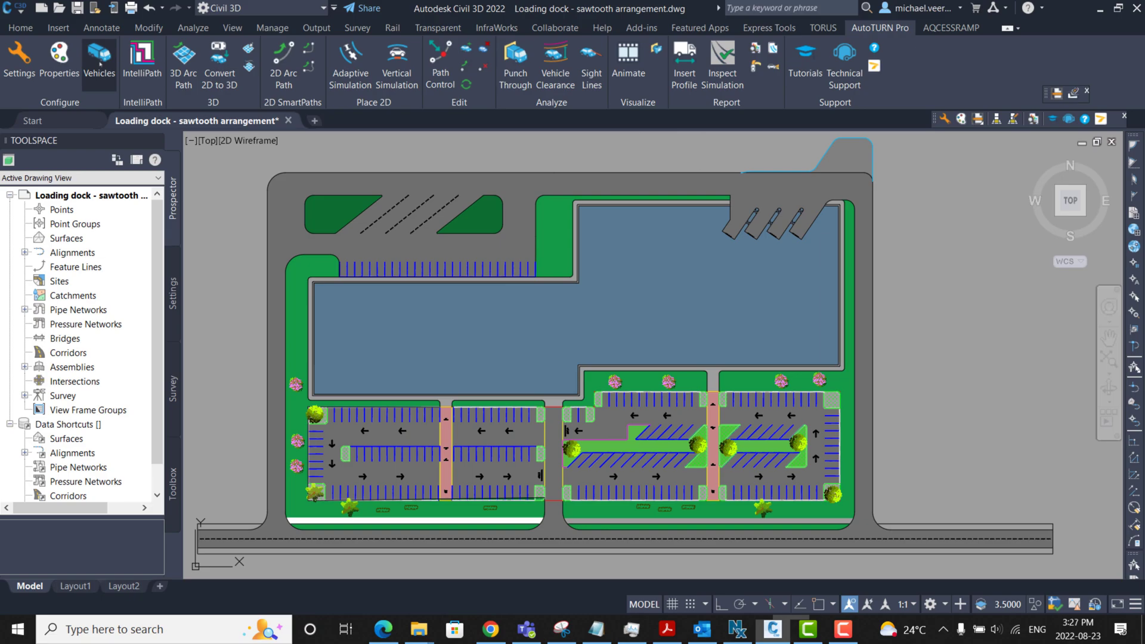
pyautogui.click(99, 62)
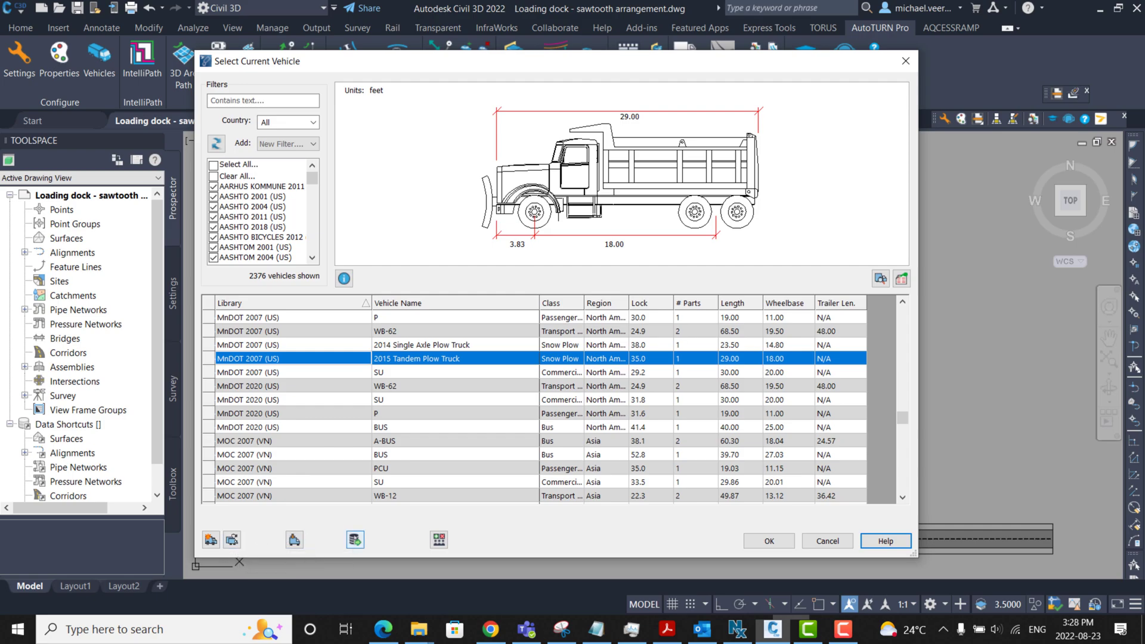
pyautogui.moveTo(881, 279)
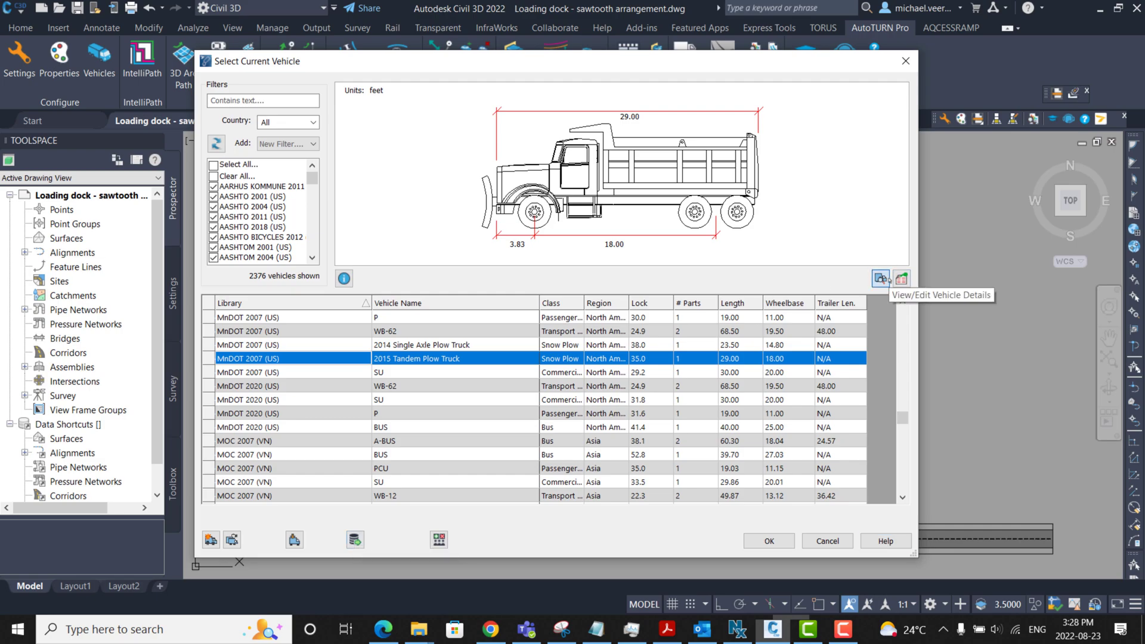
pyautogui.click(902, 279)
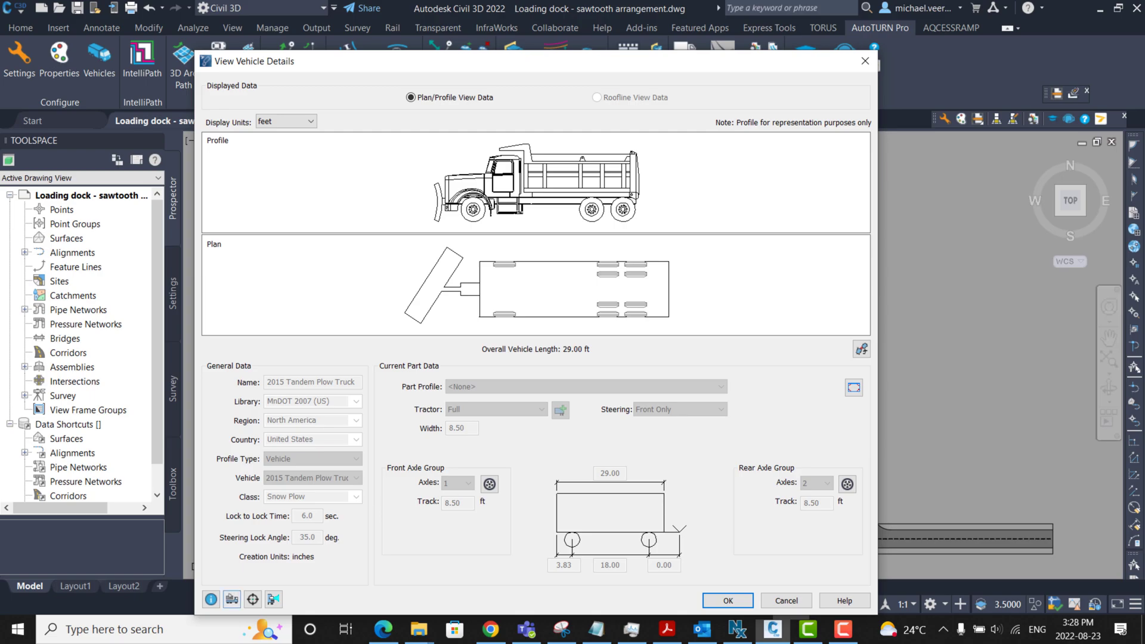
pyautogui.moveTo(232, 599)
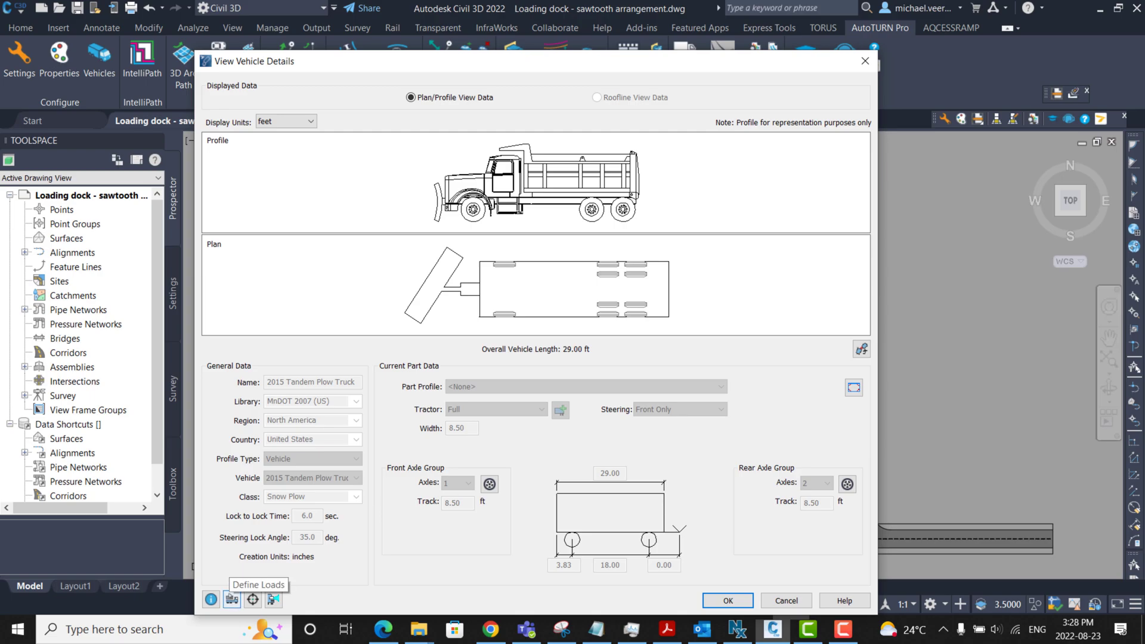
# Uncheck the wing load in Define Loads and make the tandem plow truck current
pyautogui.click(232, 600)
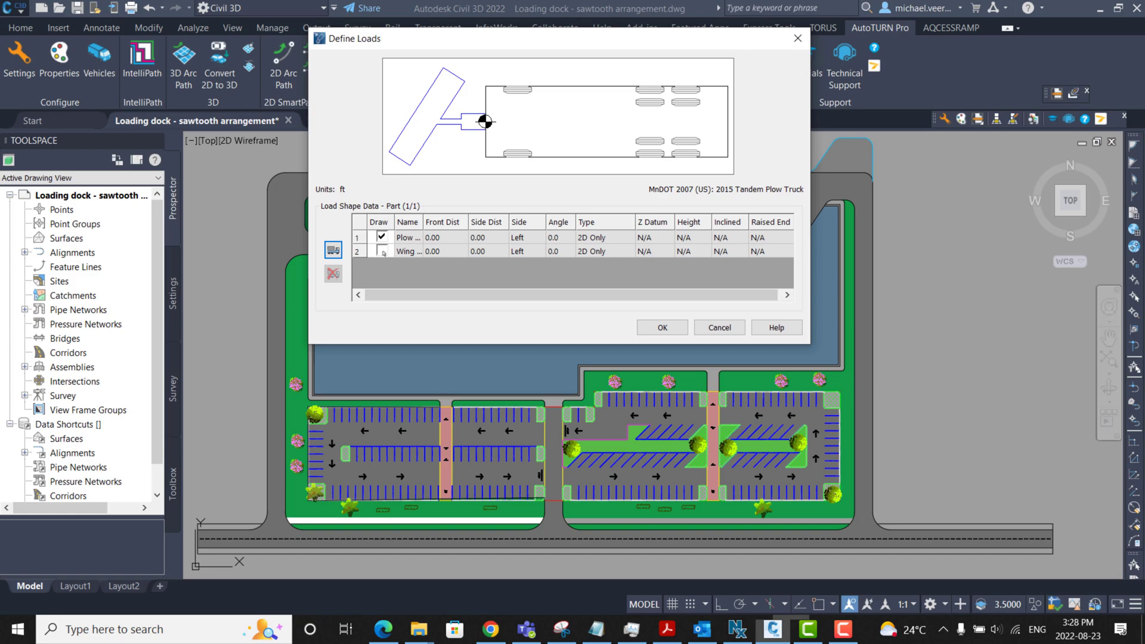
pyautogui.click(381, 251)
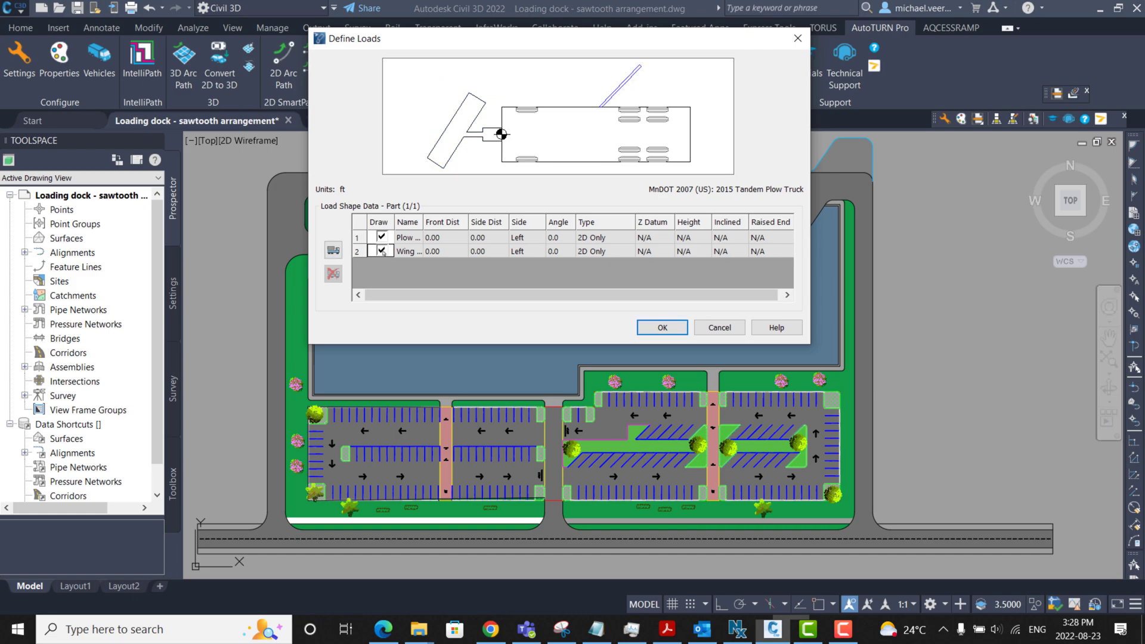
pyautogui.click(382, 251)
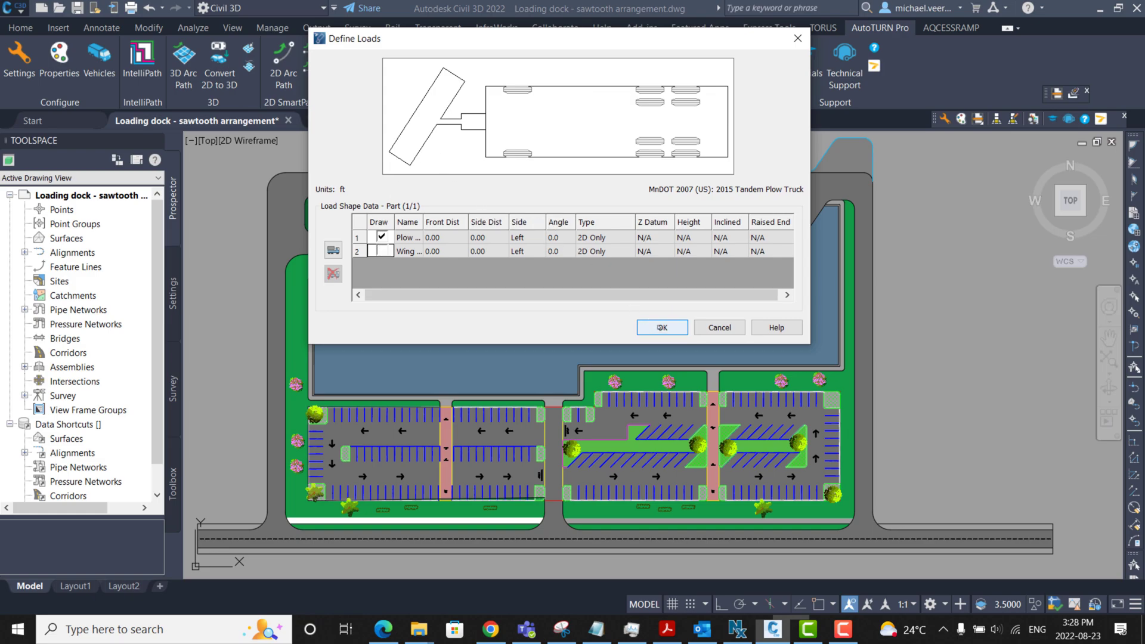
pyautogui.click(660, 328)
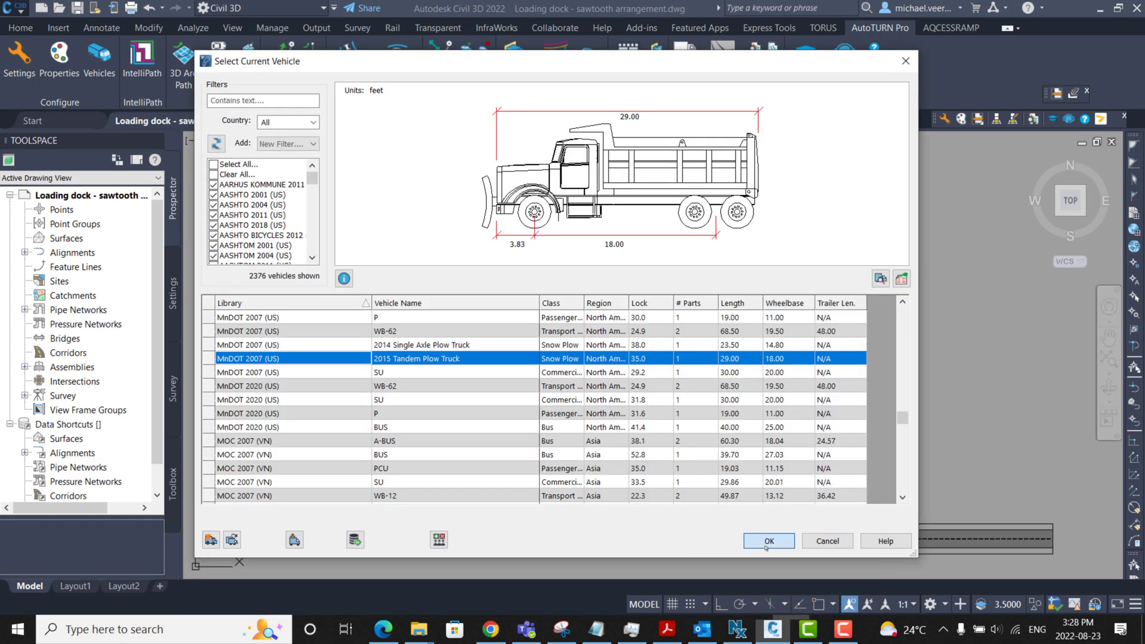
pyautogui.click(767, 541)
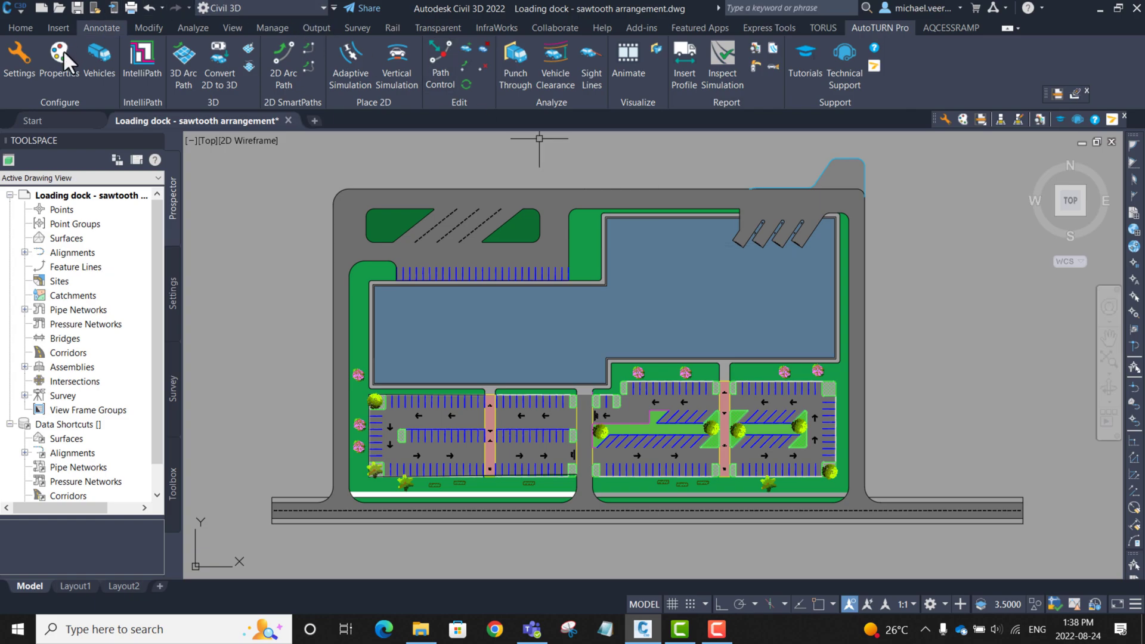
# Add A-STALLS, A-ISLANDS, A-ROAD EDGE as obstacle layers, enable vehicle loads, and confirm
pyautogui.click(59, 58)
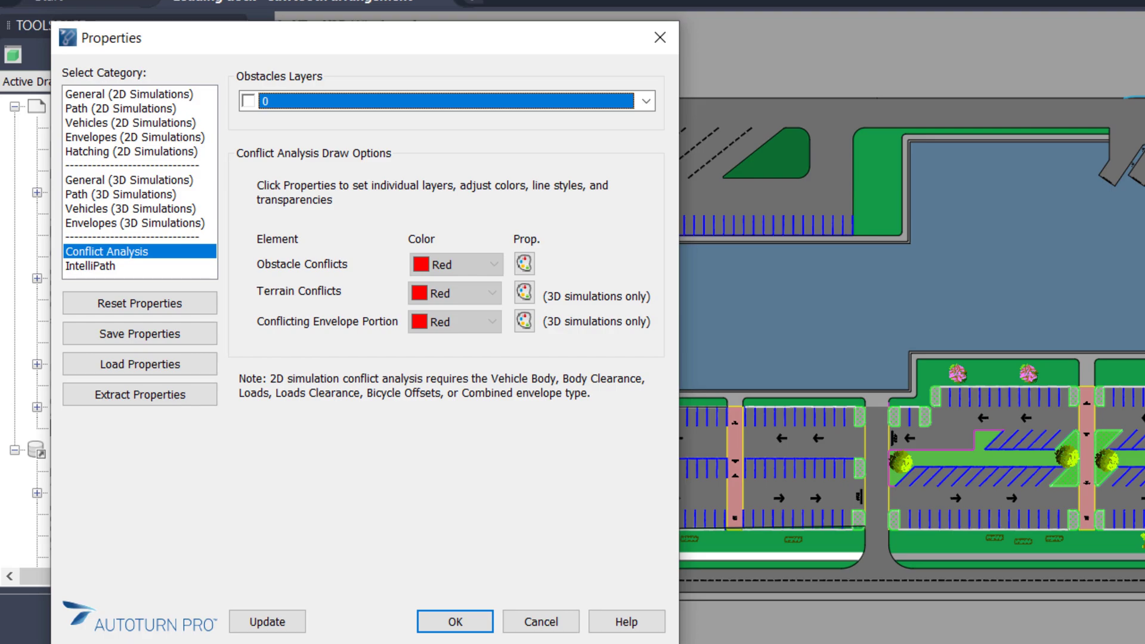
pyautogui.click(644, 101)
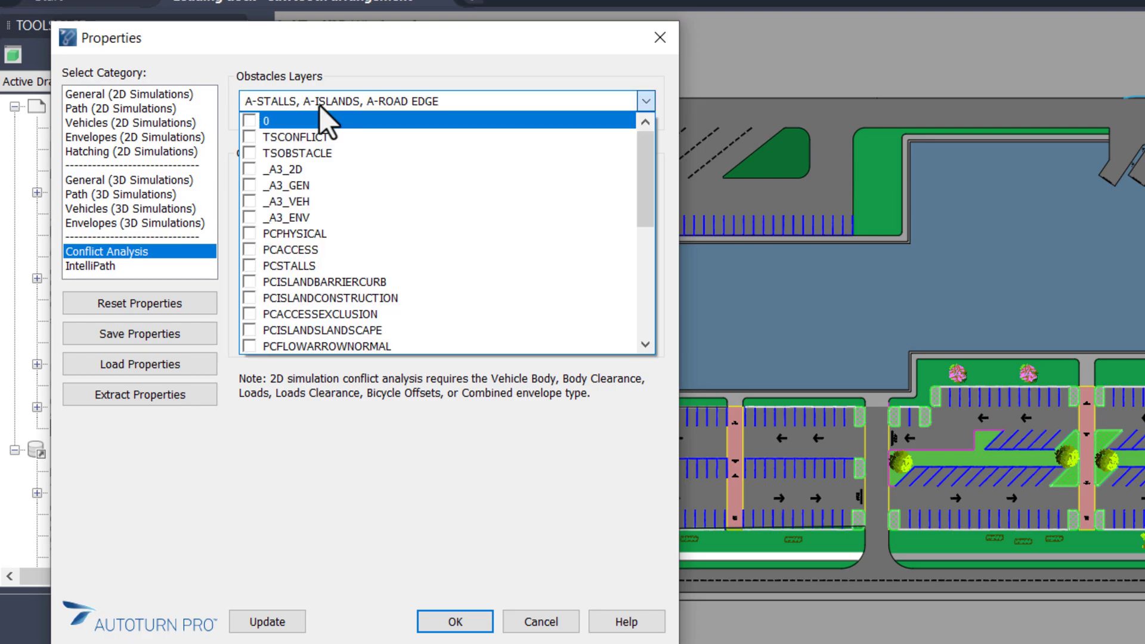
pyautogui.moveTo(358, 78)
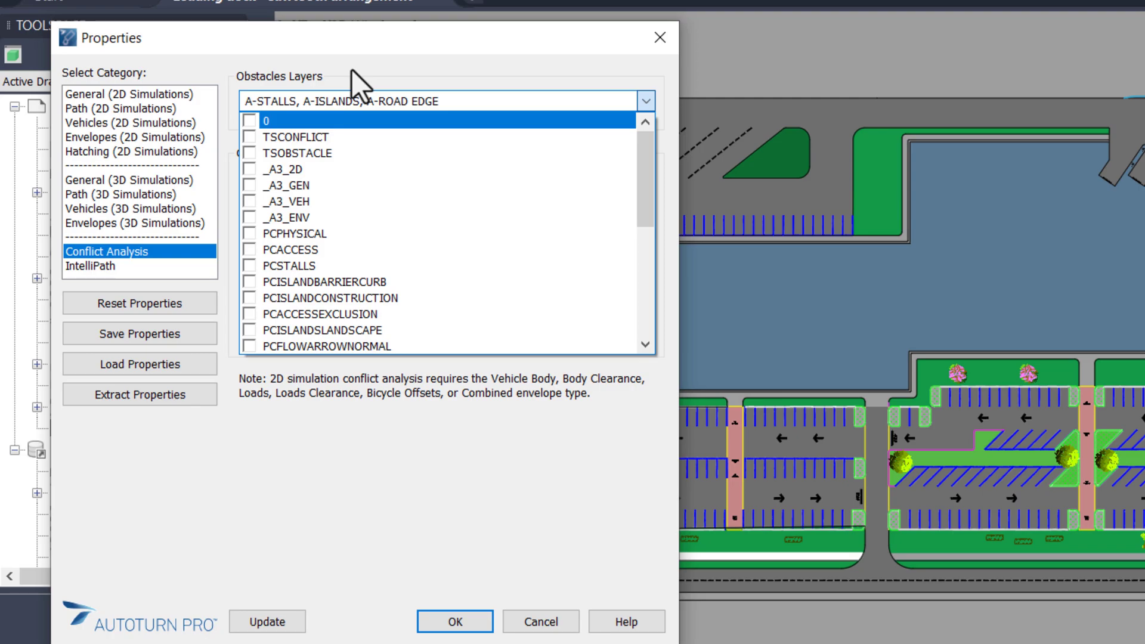
pyautogui.scroll(-3)
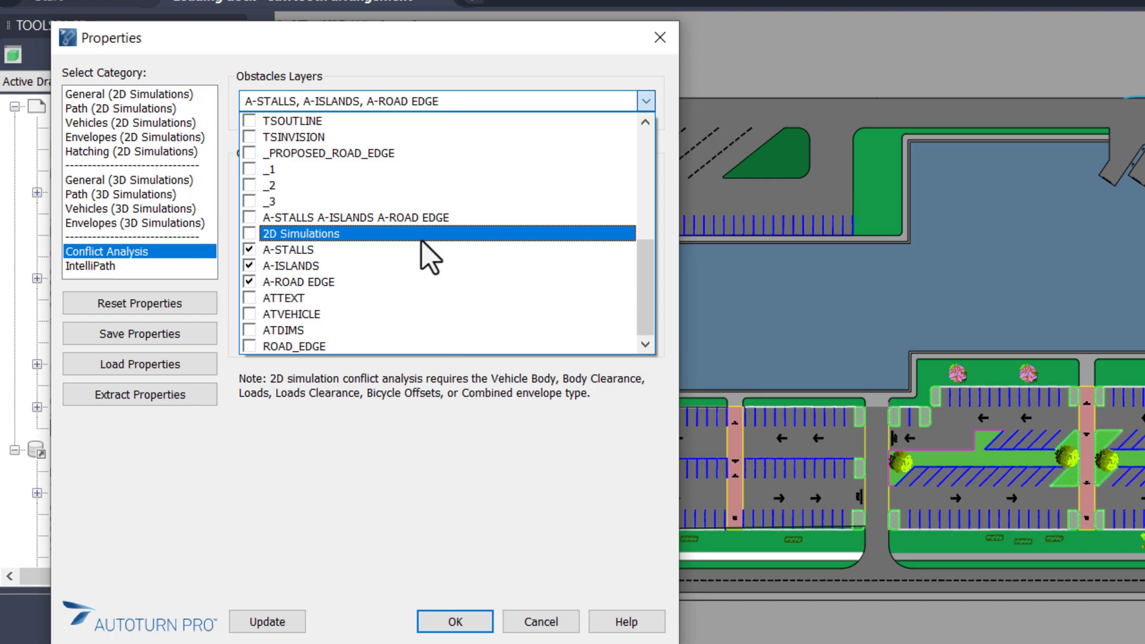
pyautogui.click(293, 249)
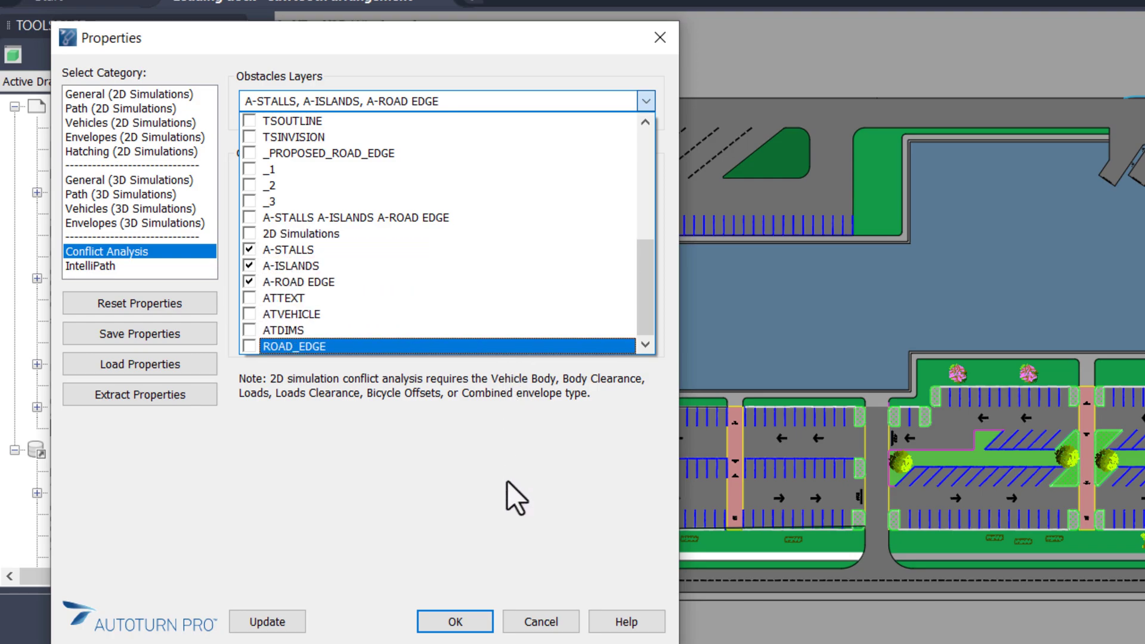
pyautogui.click(132, 123)
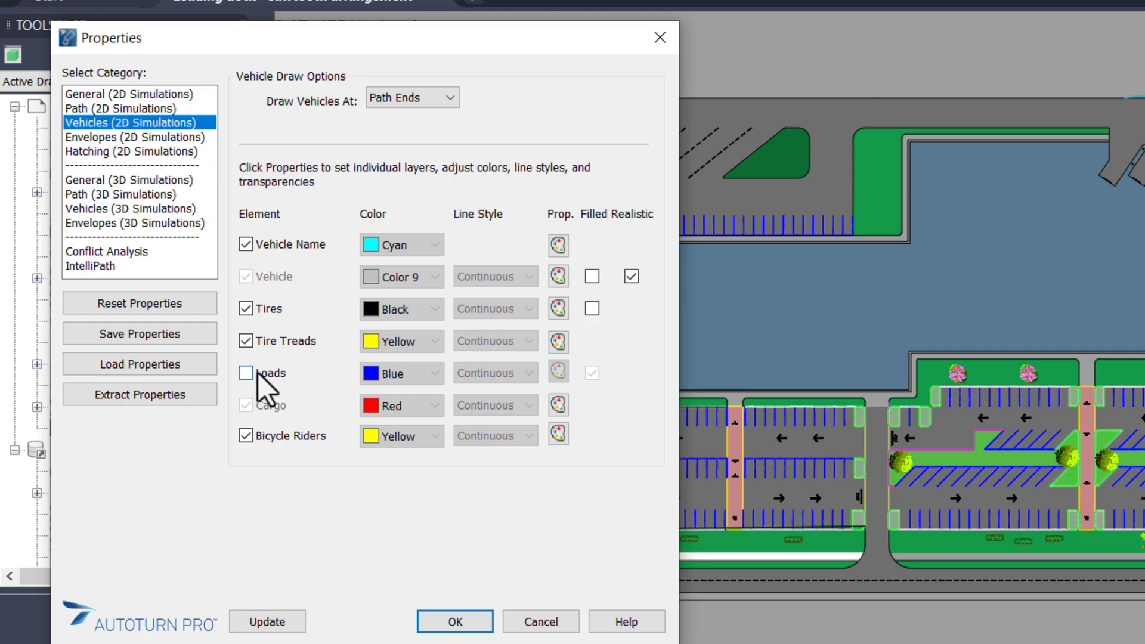
pyautogui.click(134, 137)
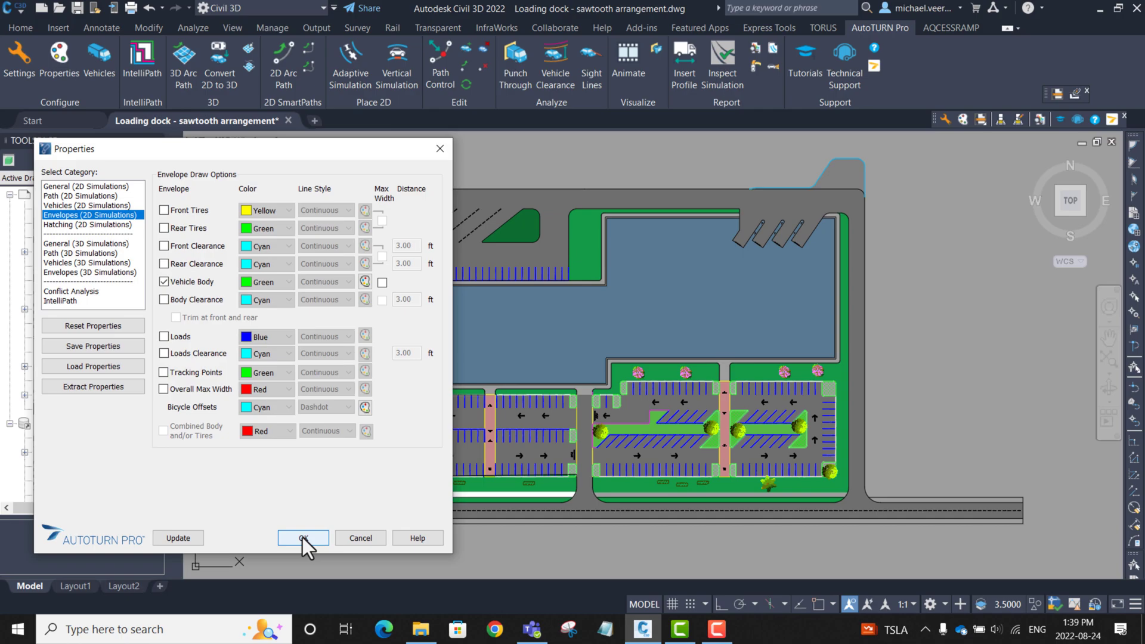
pyautogui.click(303, 538)
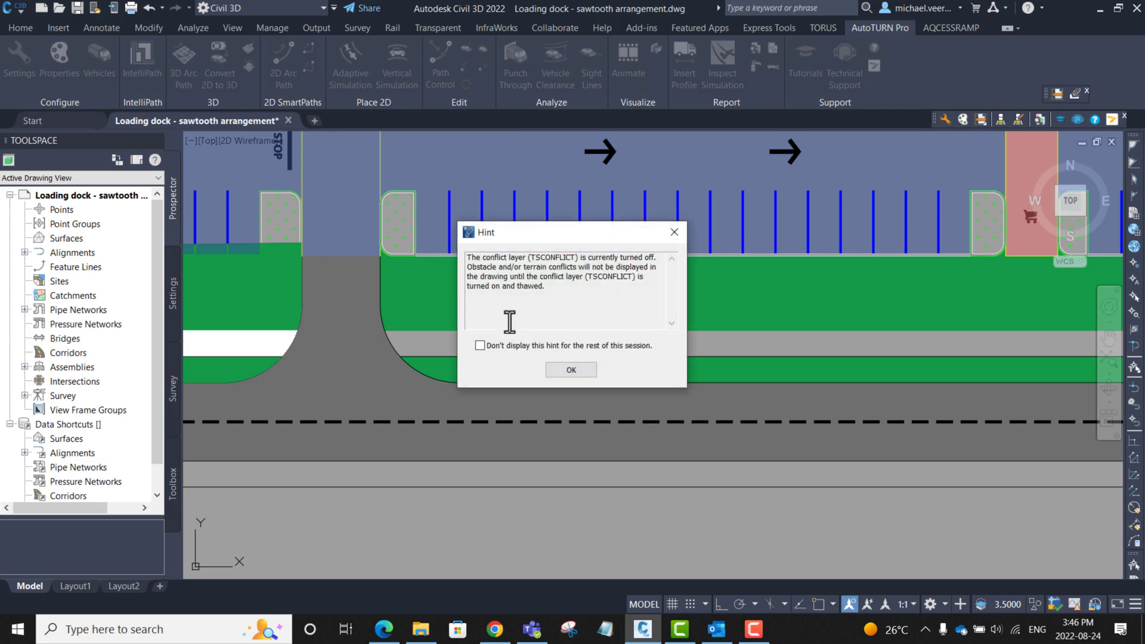
# Dismiss the conflict-layer hint and place the plow truck's starting point on the road lane
pyautogui.click(571, 370)
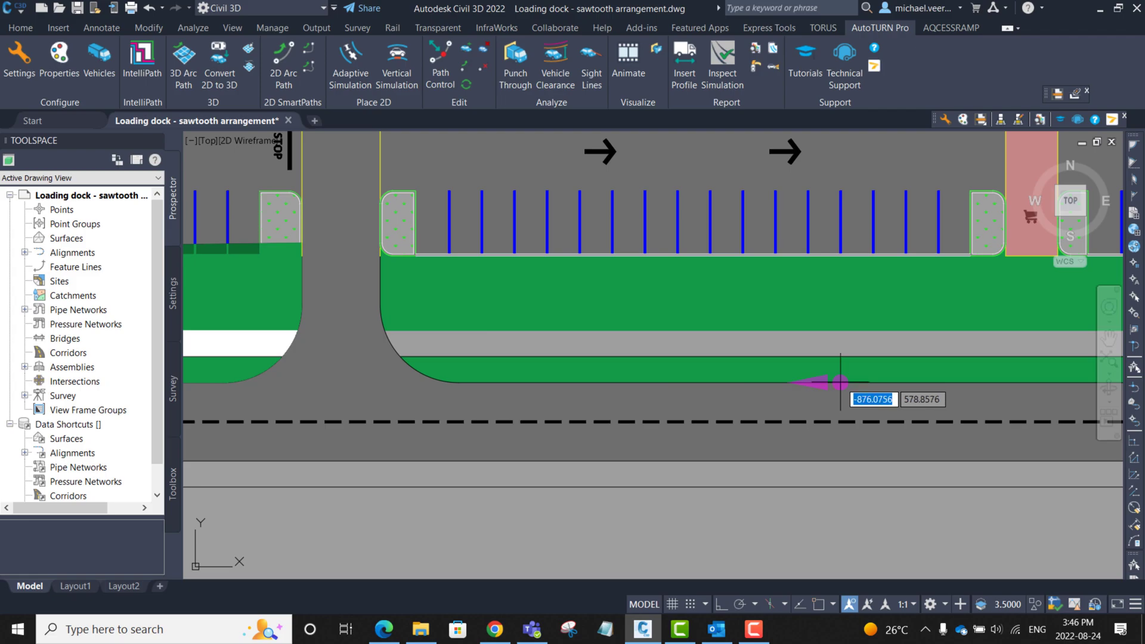
pyautogui.moveTo(826, 384)
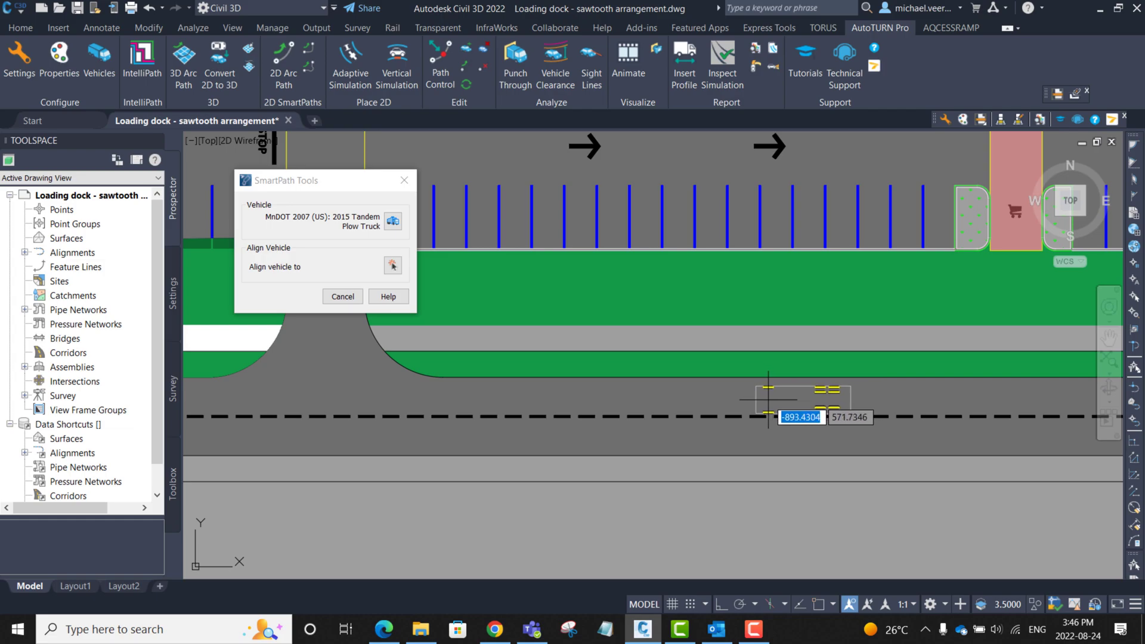
pyautogui.click(393, 264)
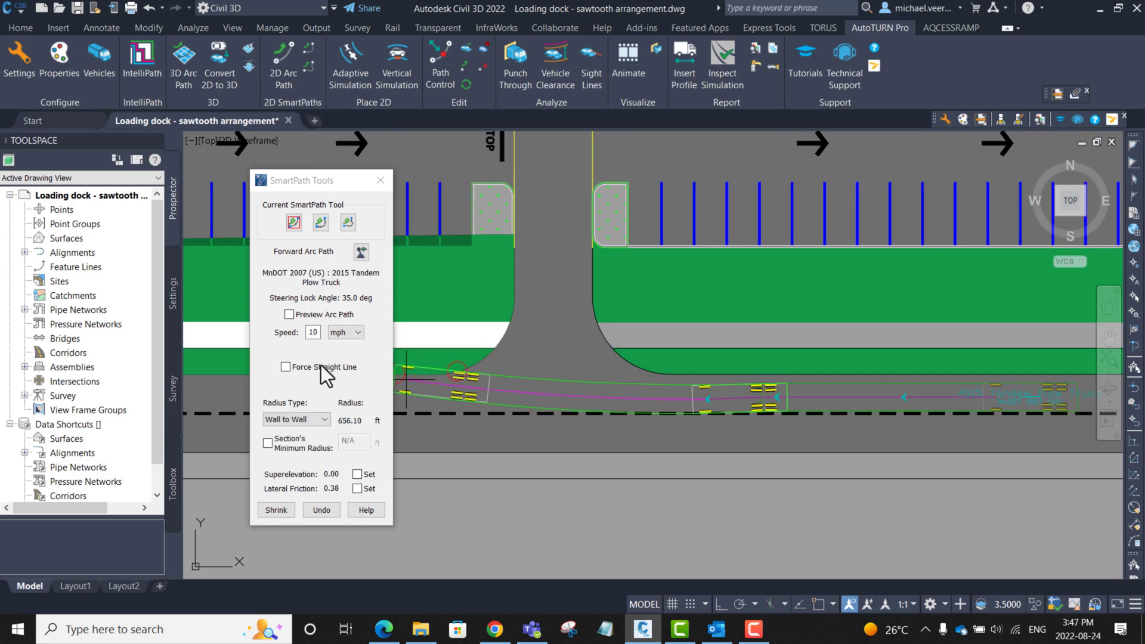
# Set speed to 6 mph and add arc and corner path legs turning into the lot
pyautogui.click(312, 332)
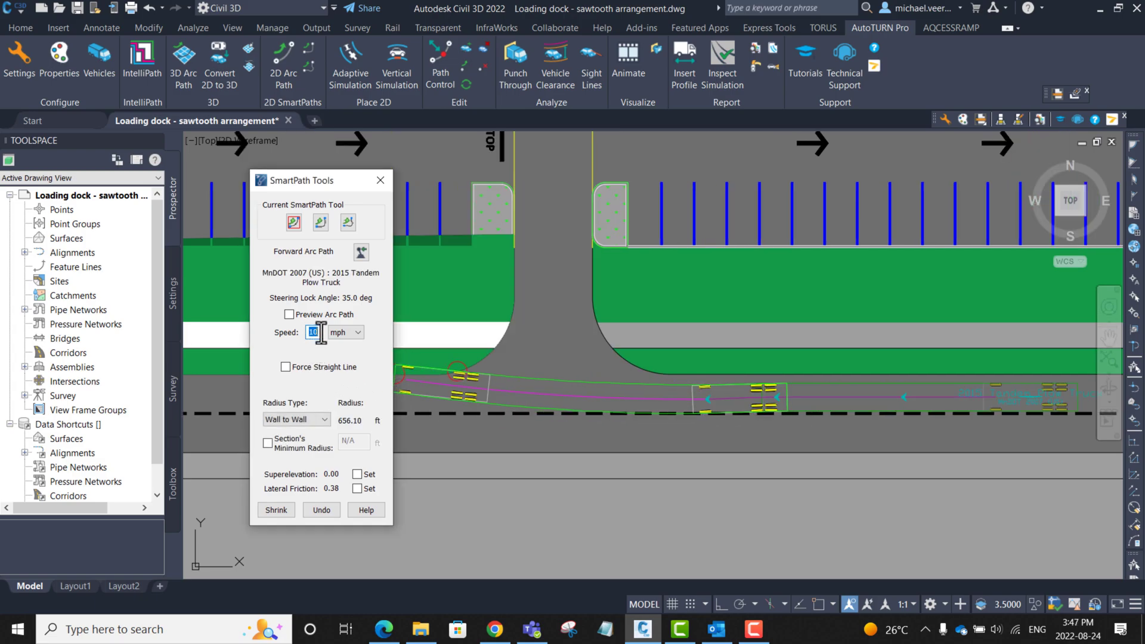
pyautogui.write('6')
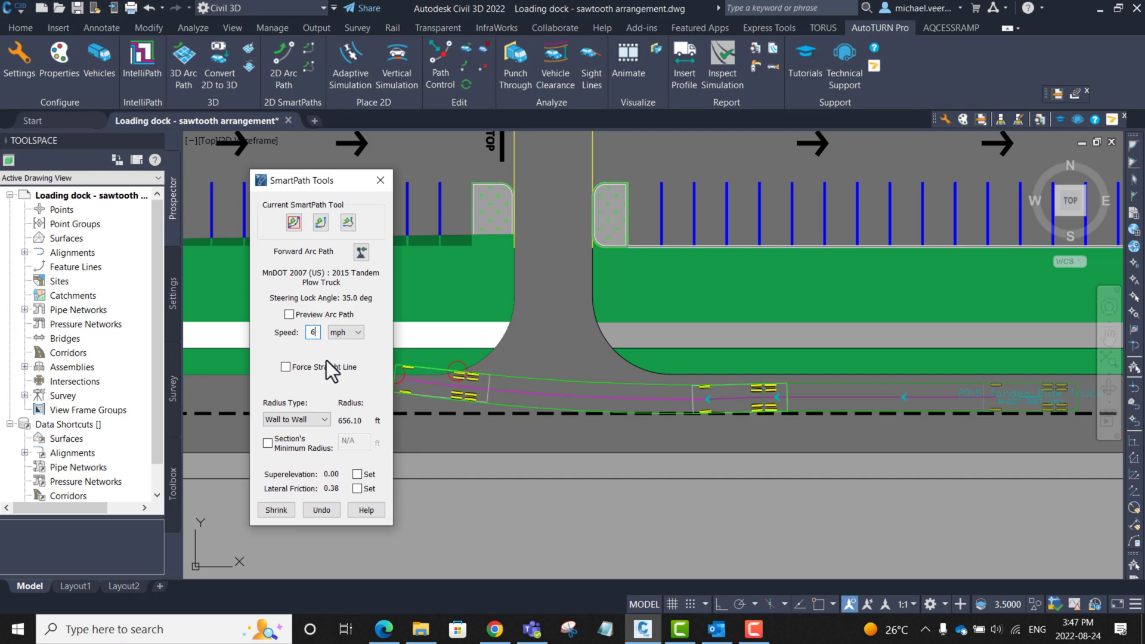
pyautogui.moveTo(320, 222)
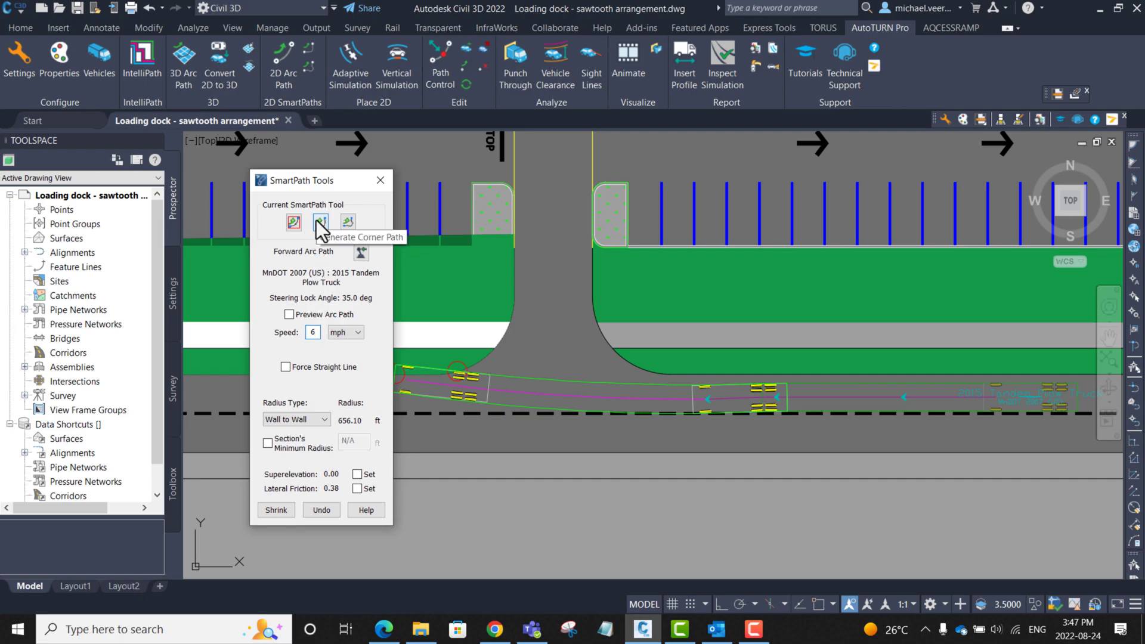
pyautogui.click(320, 223)
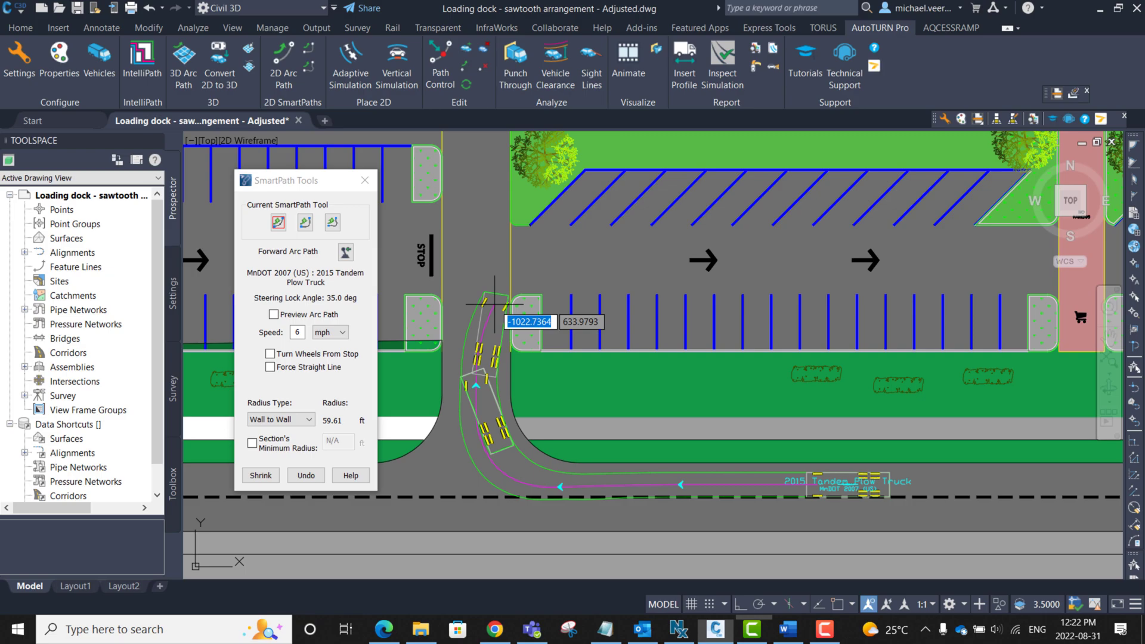
pyautogui.click(306, 221)
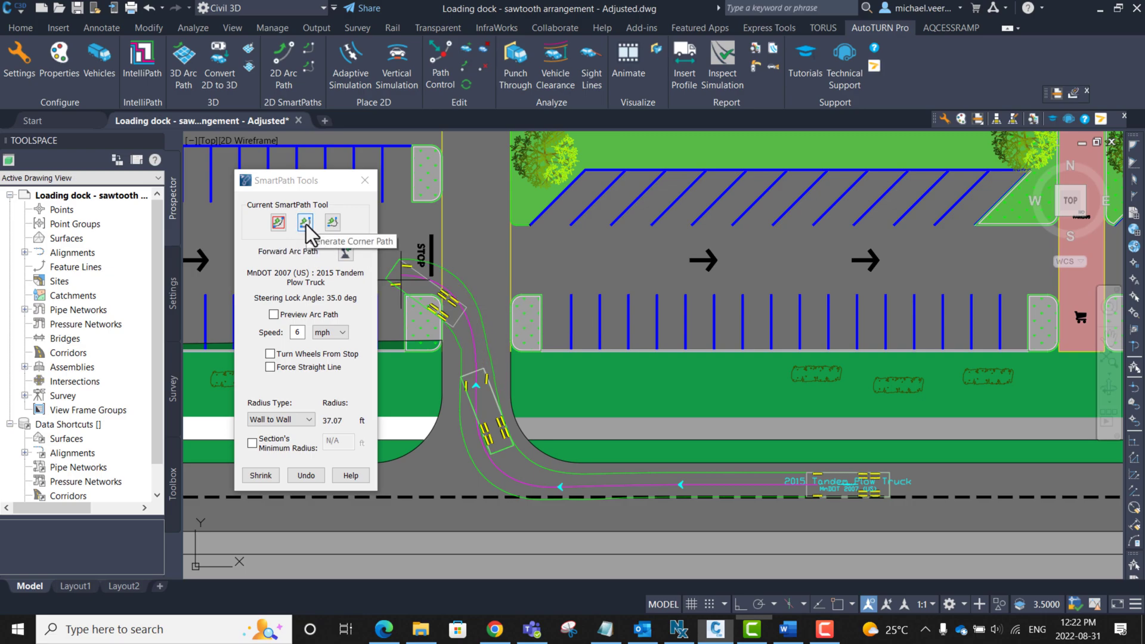
pyautogui.click(305, 222)
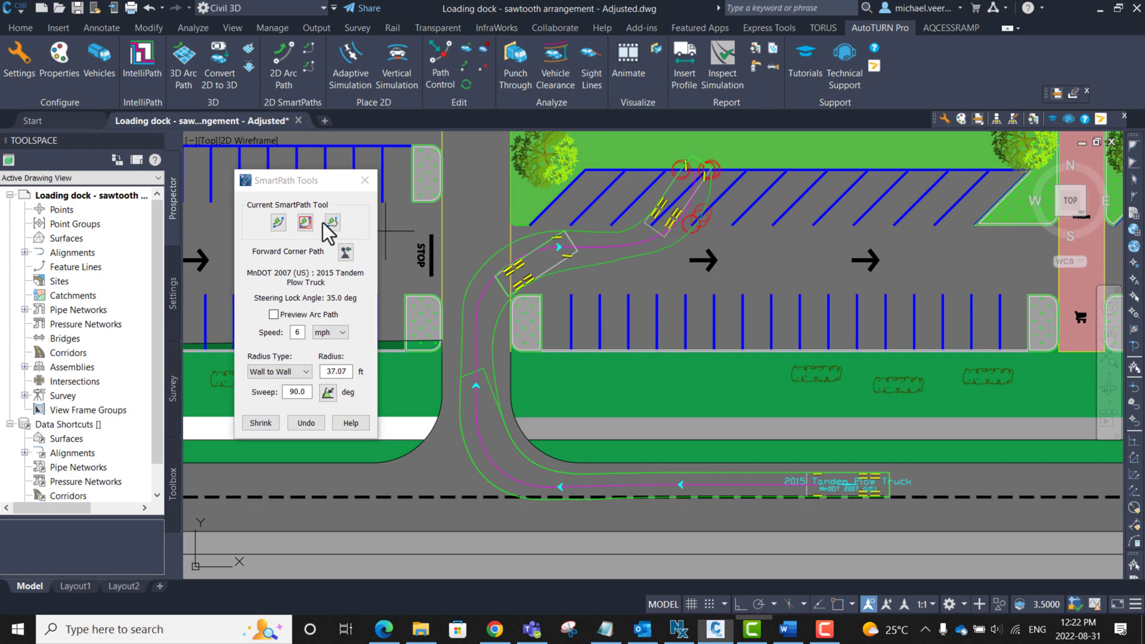
# Add alternating arc and corner legs along the lower aisle, east end, and top aisle
pyautogui.click(304, 222)
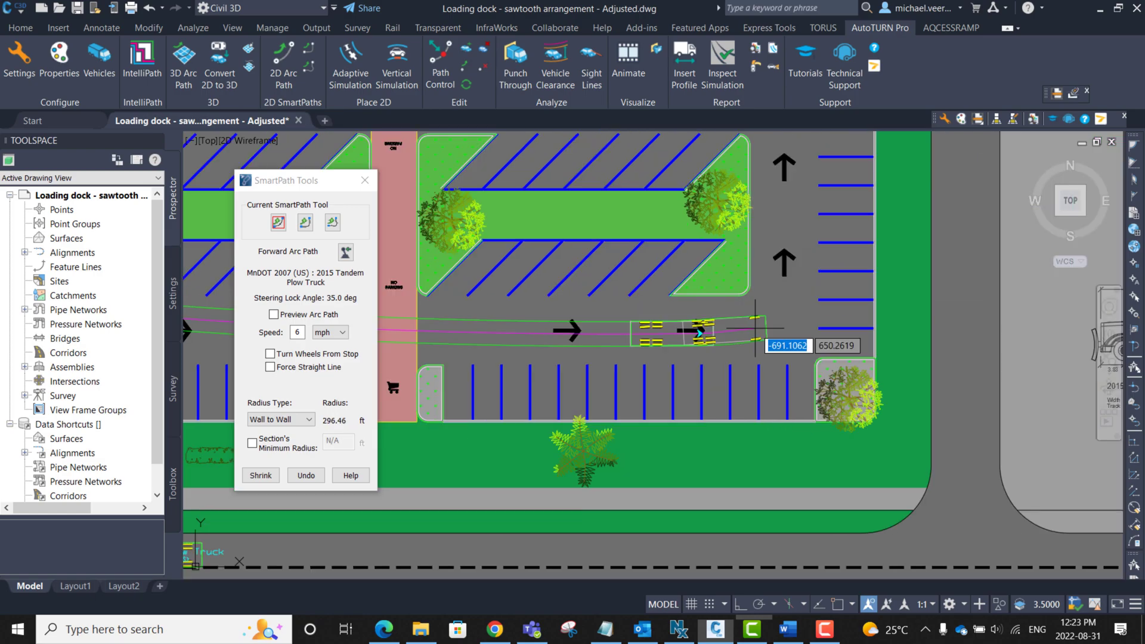
pyautogui.click(305, 222)
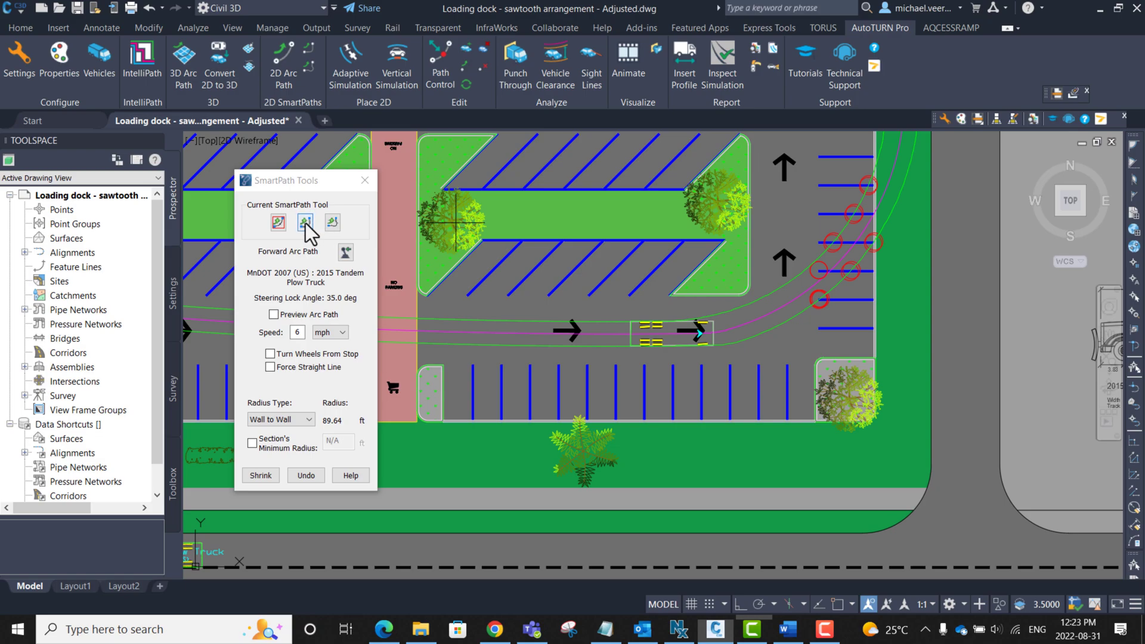
pyautogui.click(304, 221)
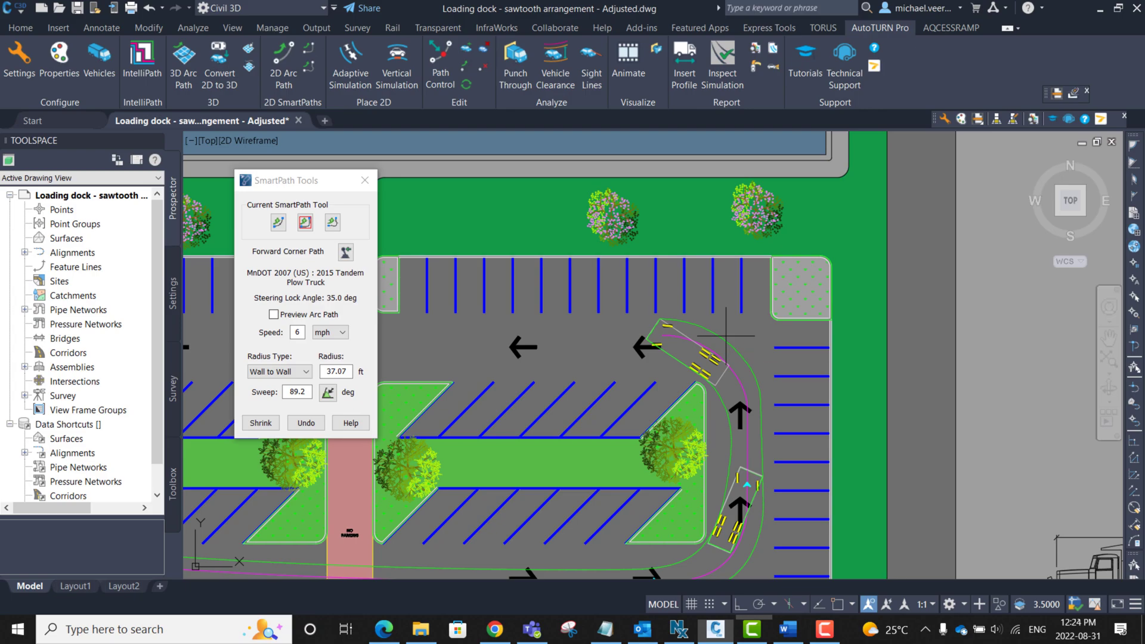
pyautogui.click(278, 222)
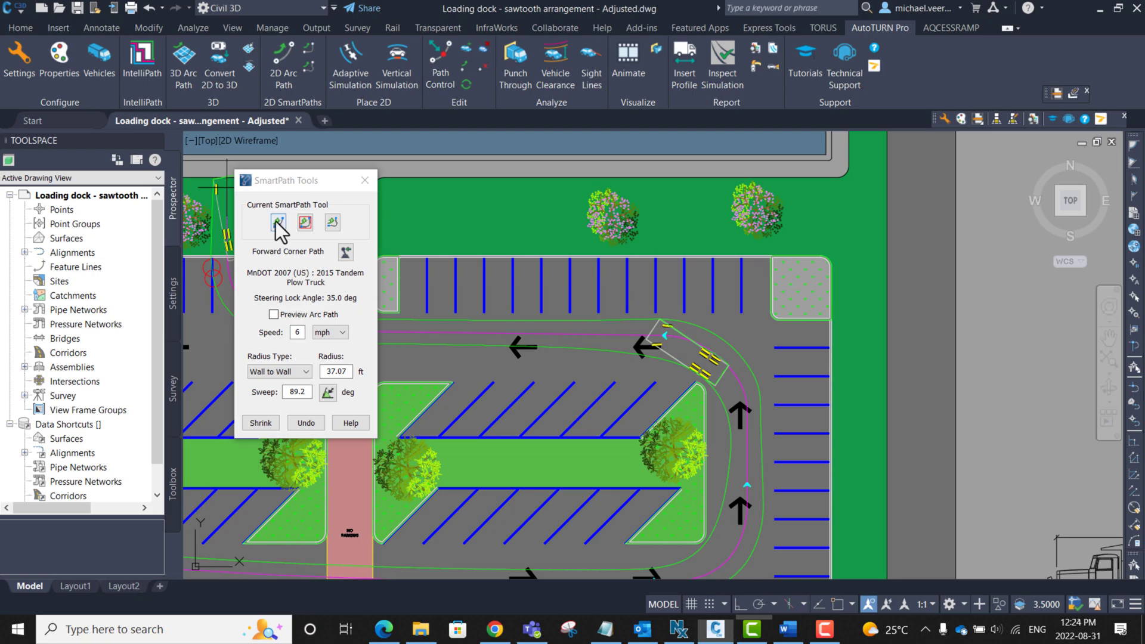
pyautogui.moveTo(278, 222)
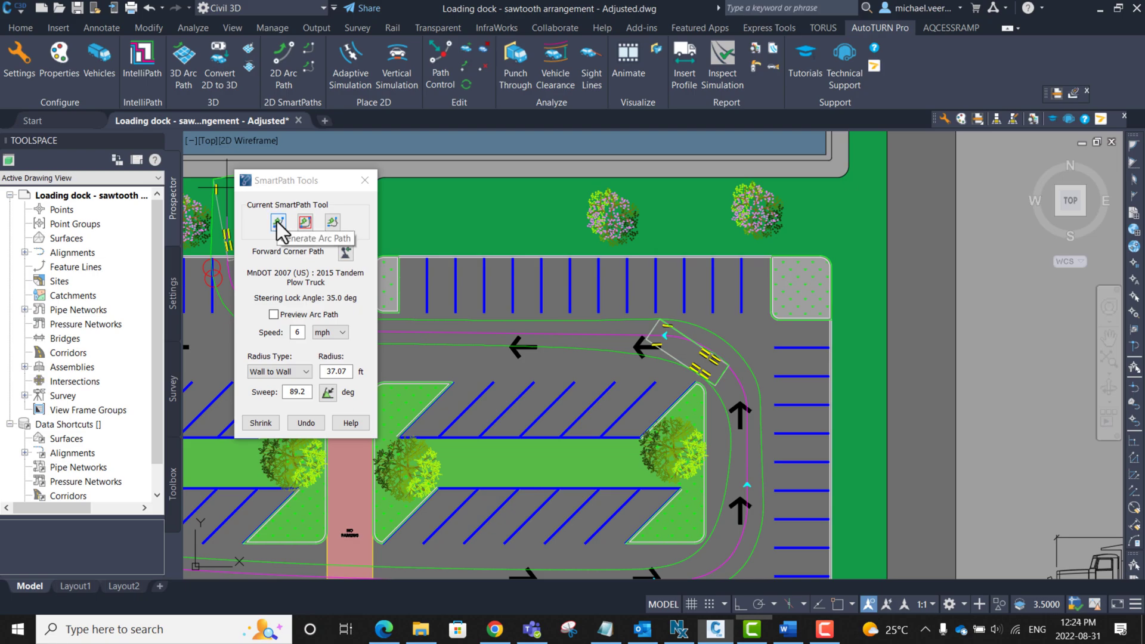
pyautogui.click(278, 222)
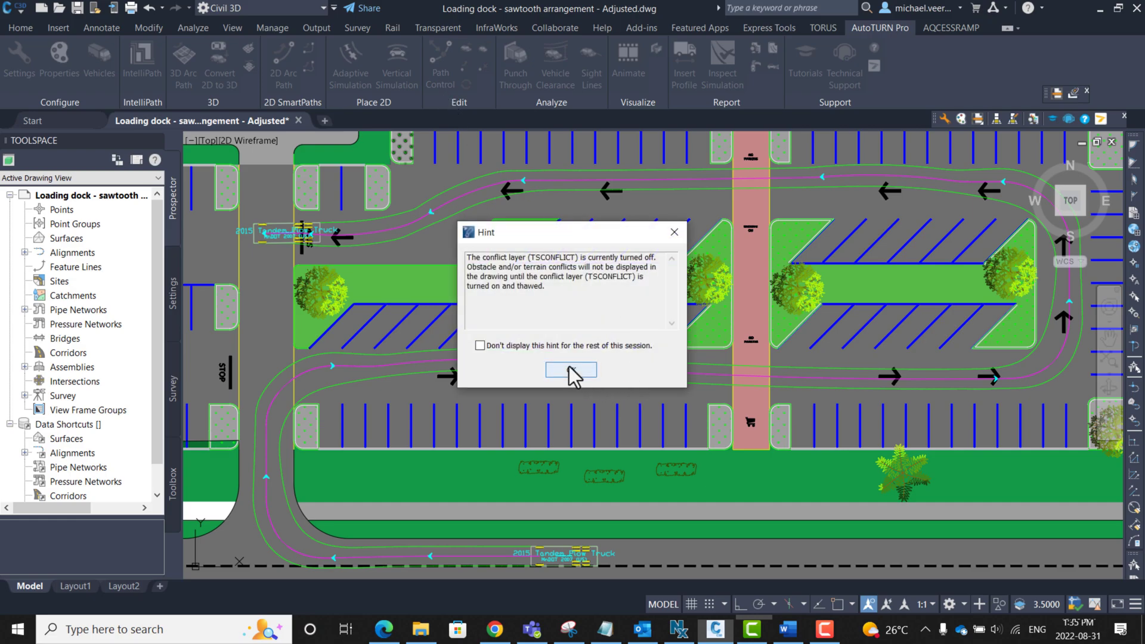
# Click OK on the TSCONFLICT hint to keep the completed path loop
pyautogui.click(570, 370)
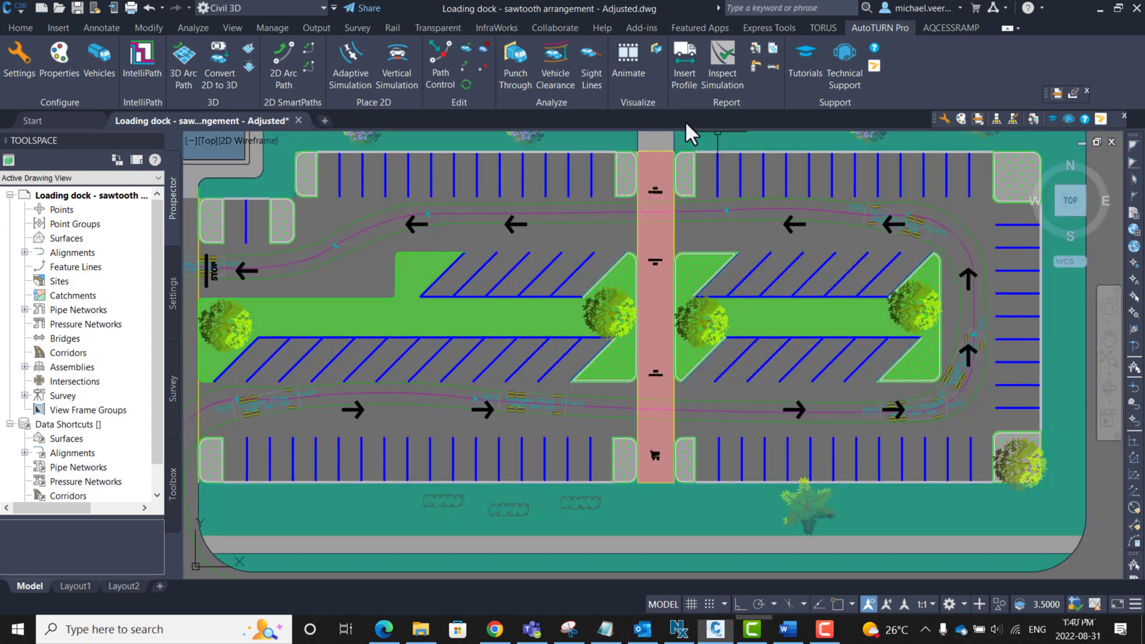
# Start Insert Profile using the current tandem plow truck
pyautogui.click(684, 62)
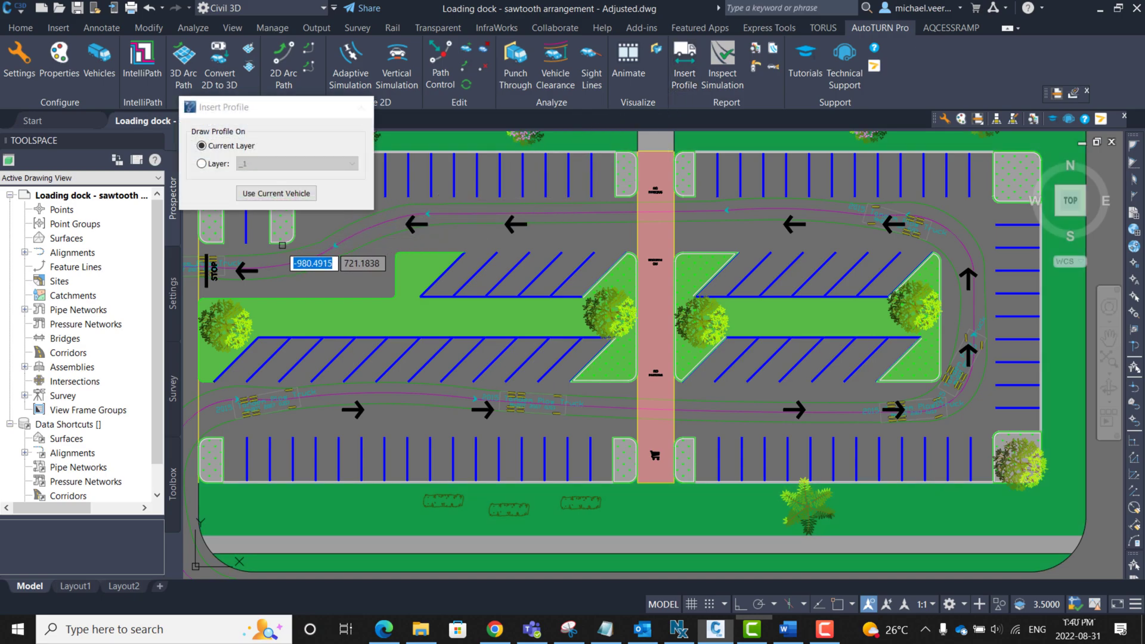
pyautogui.click(277, 193)
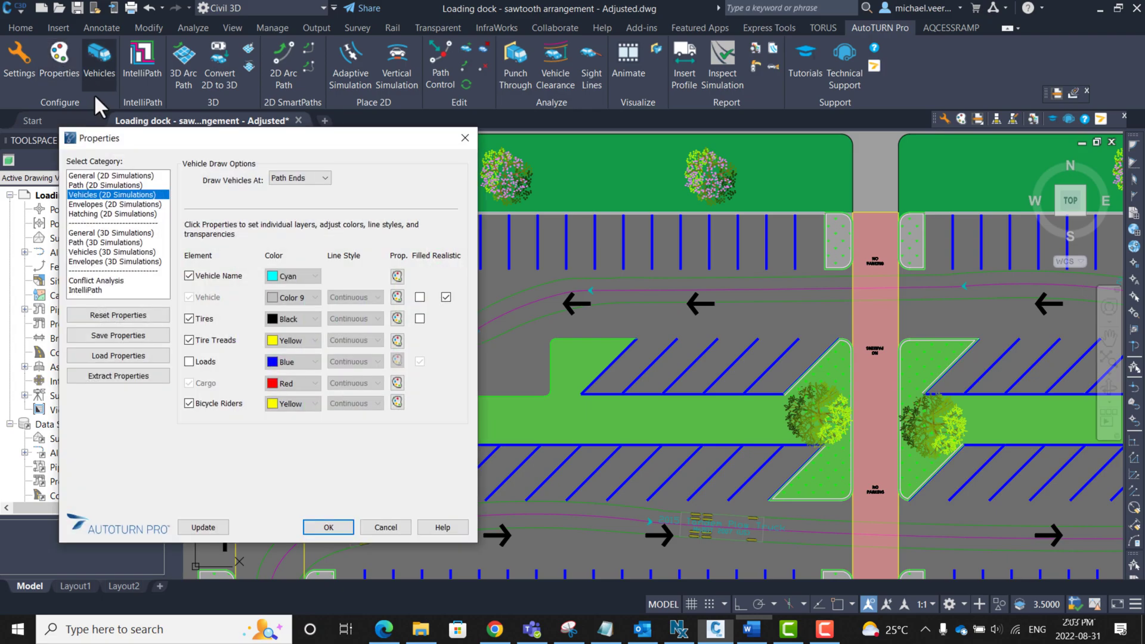
# Enable filled plow loads on drawn vehicles and load envelopes in 2D simulations, then confirm
pyautogui.click(190, 362)
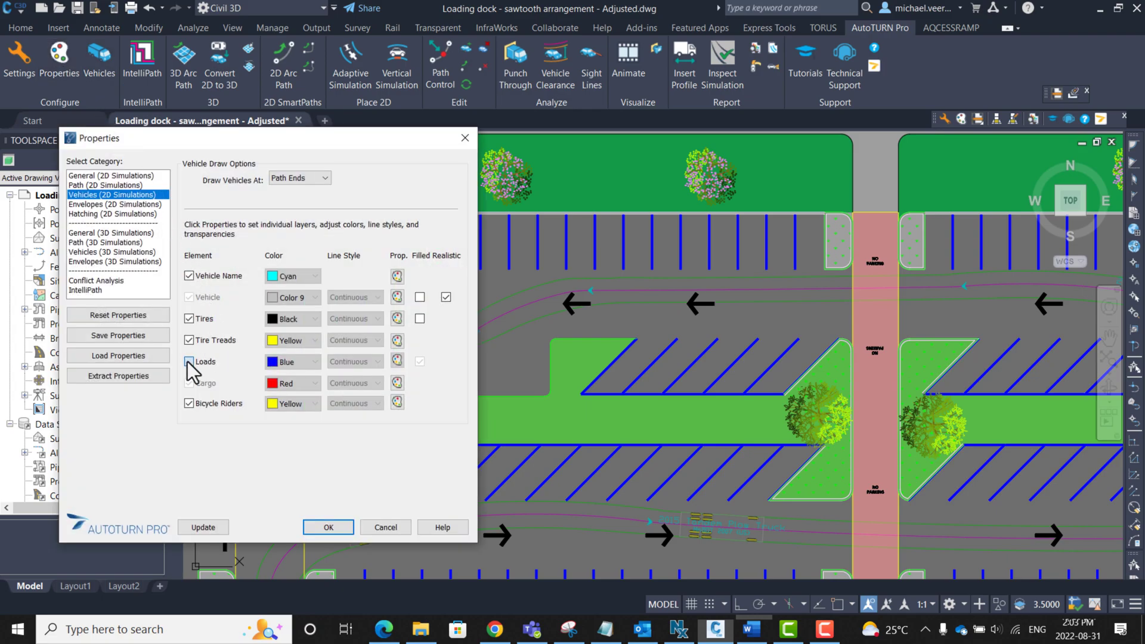
pyautogui.click(189, 361)
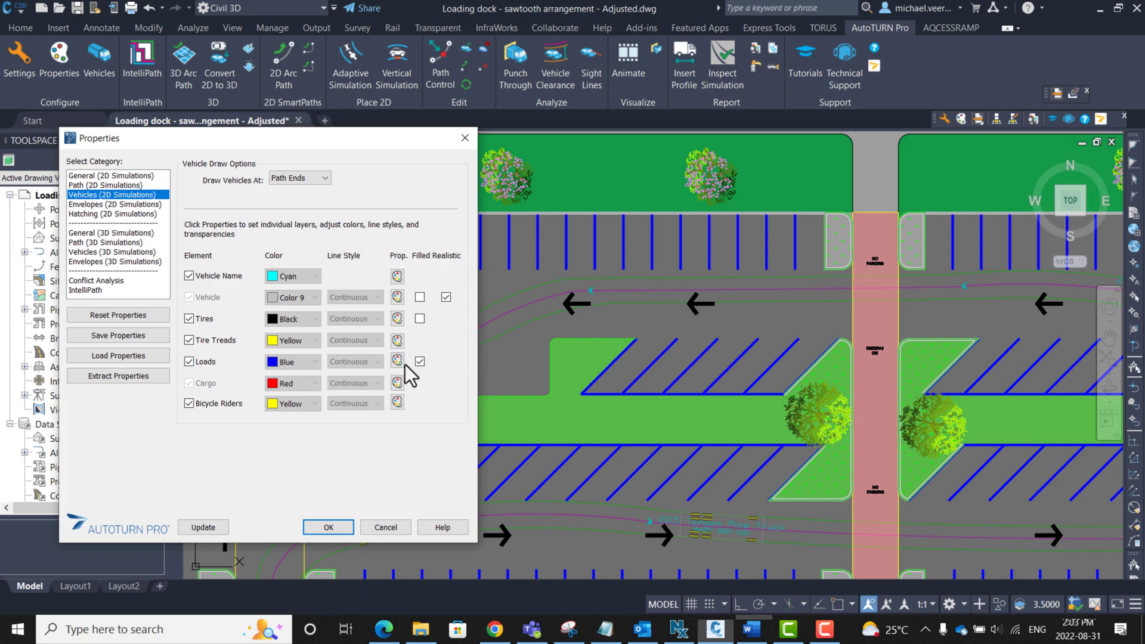
pyautogui.click(419, 361)
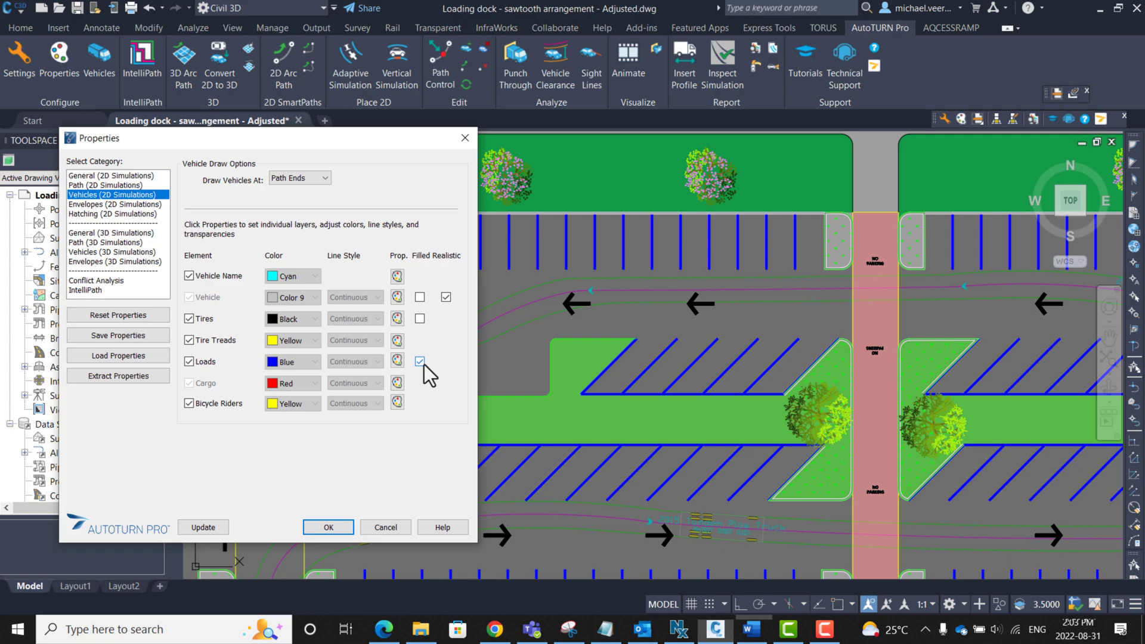
pyautogui.click(420, 361)
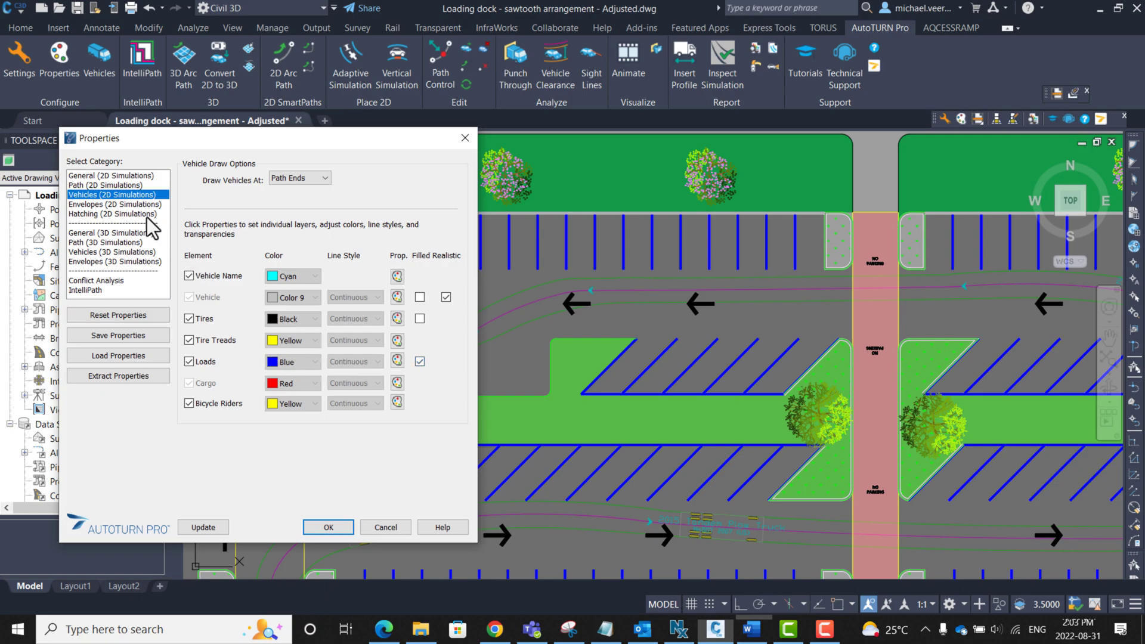
pyautogui.click(114, 204)
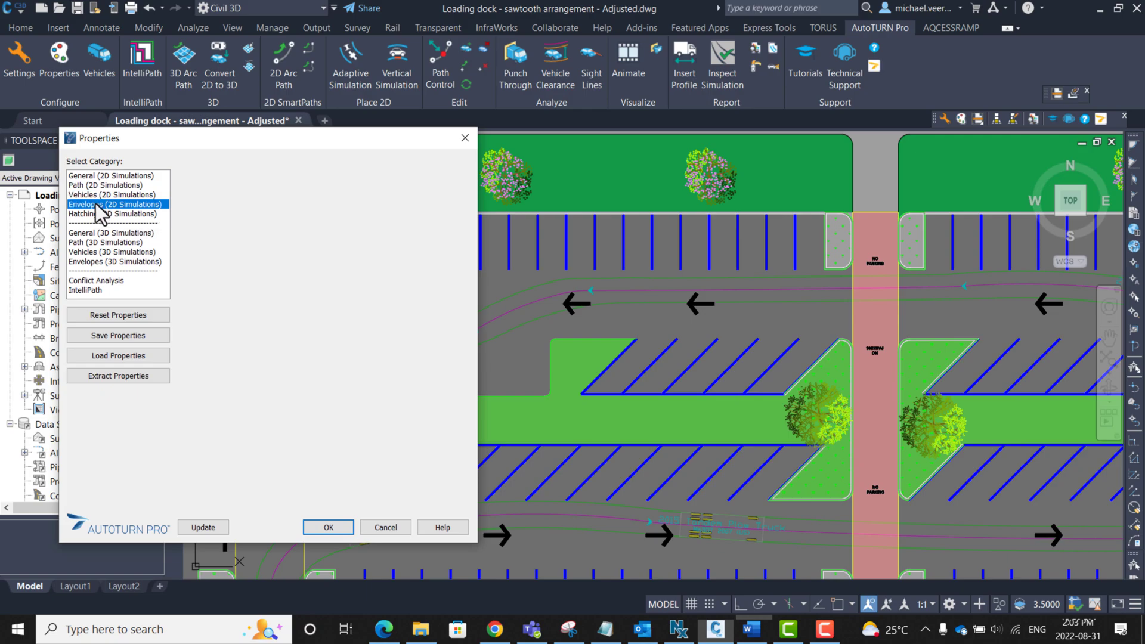
pyautogui.click(114, 204)
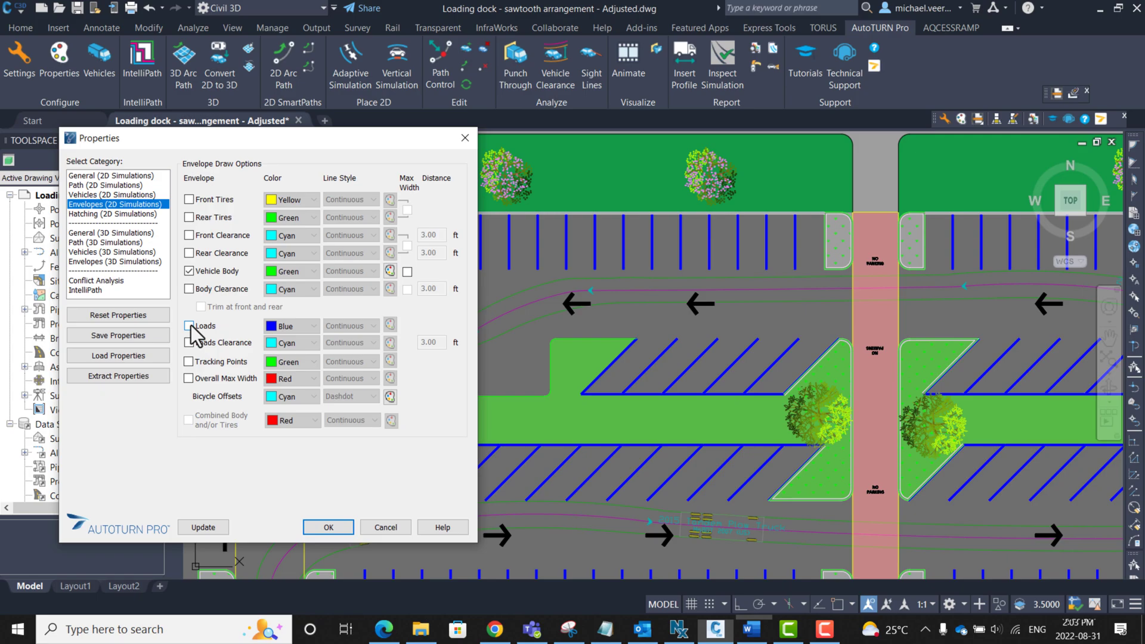
pyautogui.click(189, 325)
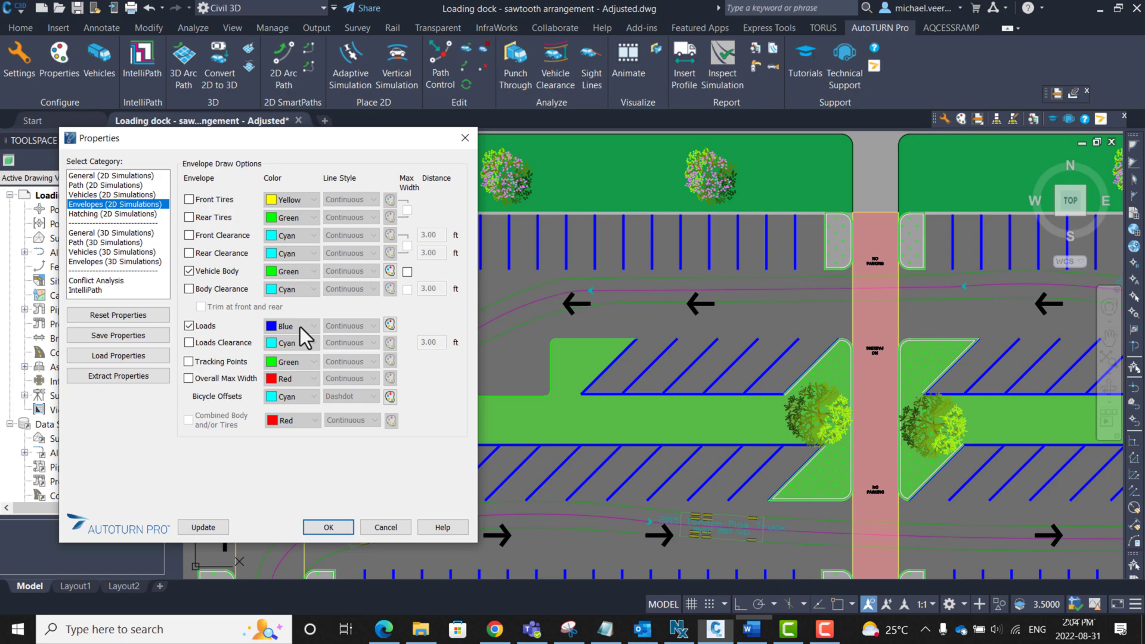
pyautogui.click(328, 527)
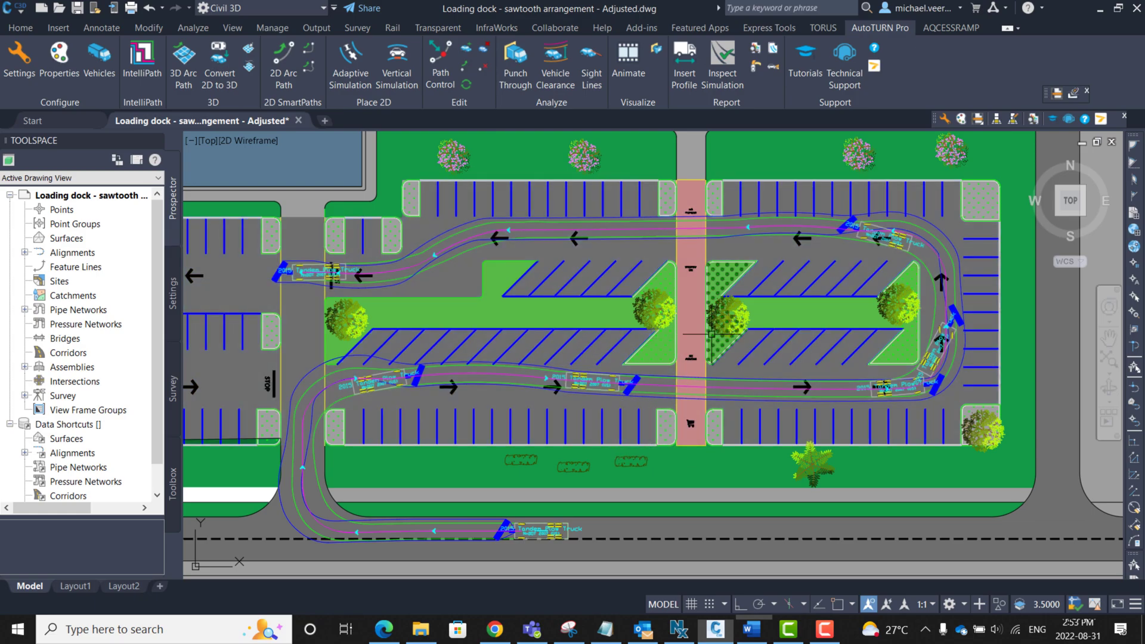
pyautogui.moveTo(761, 335)
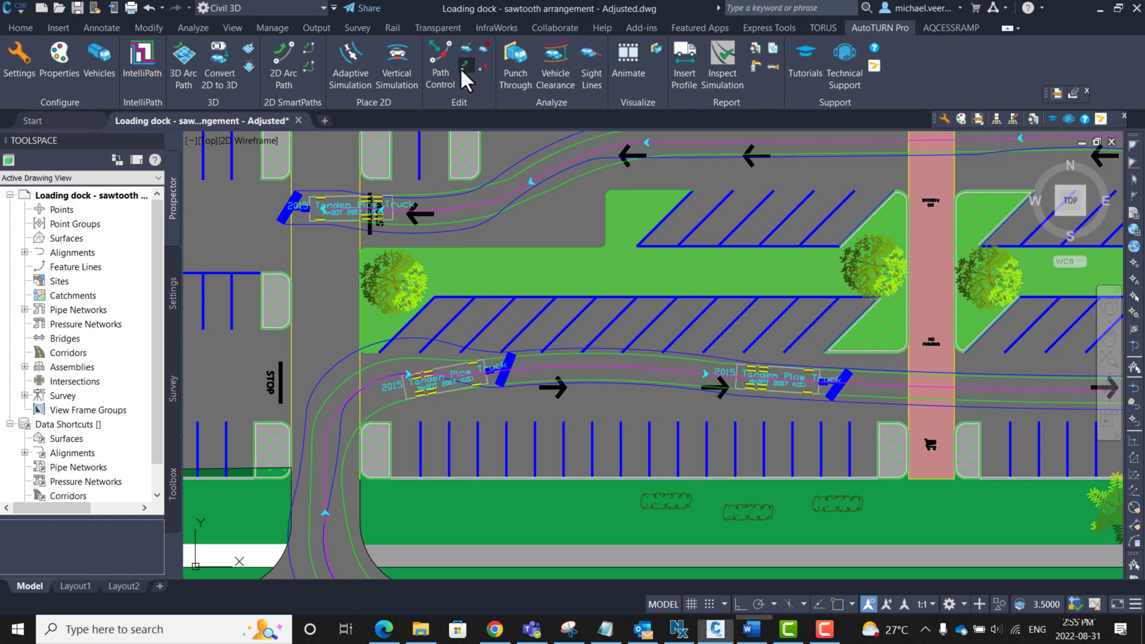
# Start a SmartPath arc path on the existing plow truck route
pyautogui.click(439, 58)
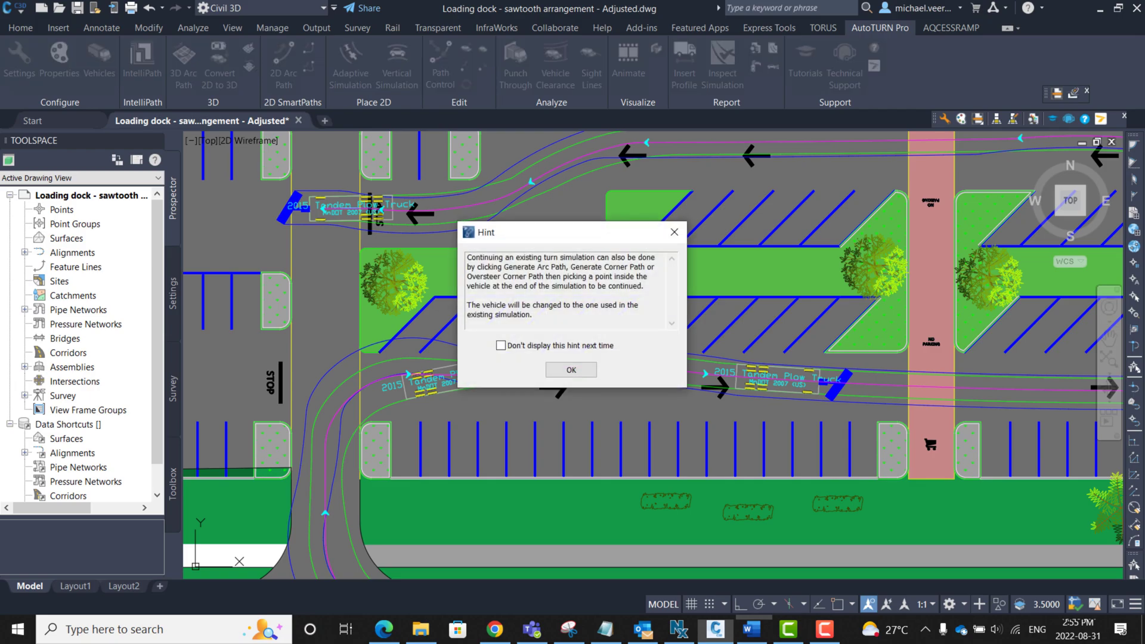
# Dismiss the hint and undo six path legs back to the truck's street start
pyautogui.click(572, 370)
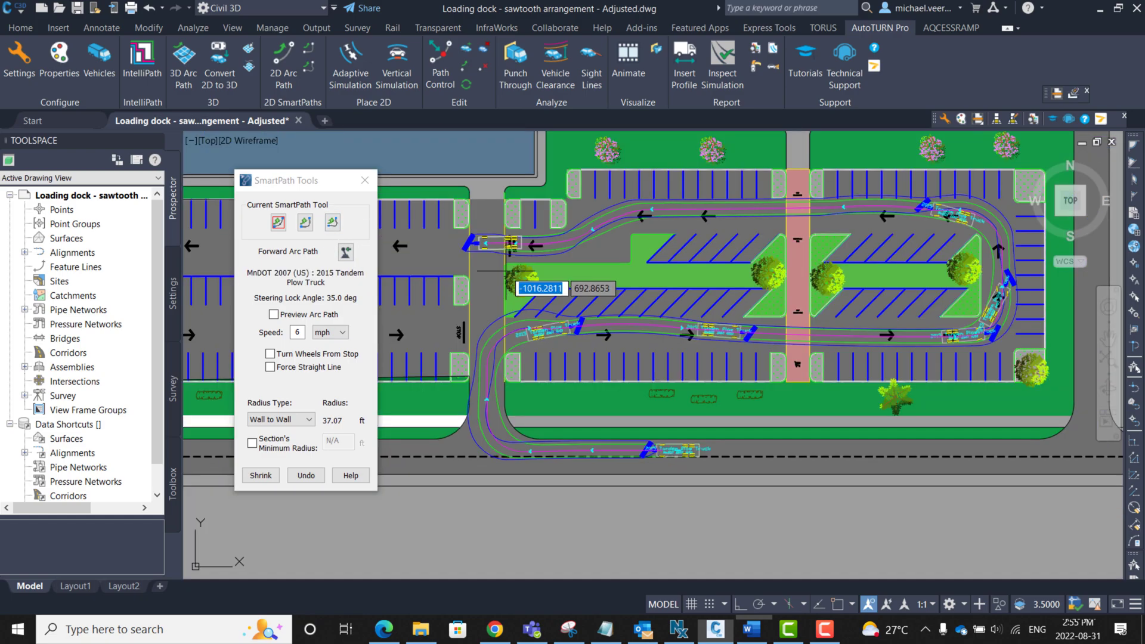
pyautogui.click(305, 475)
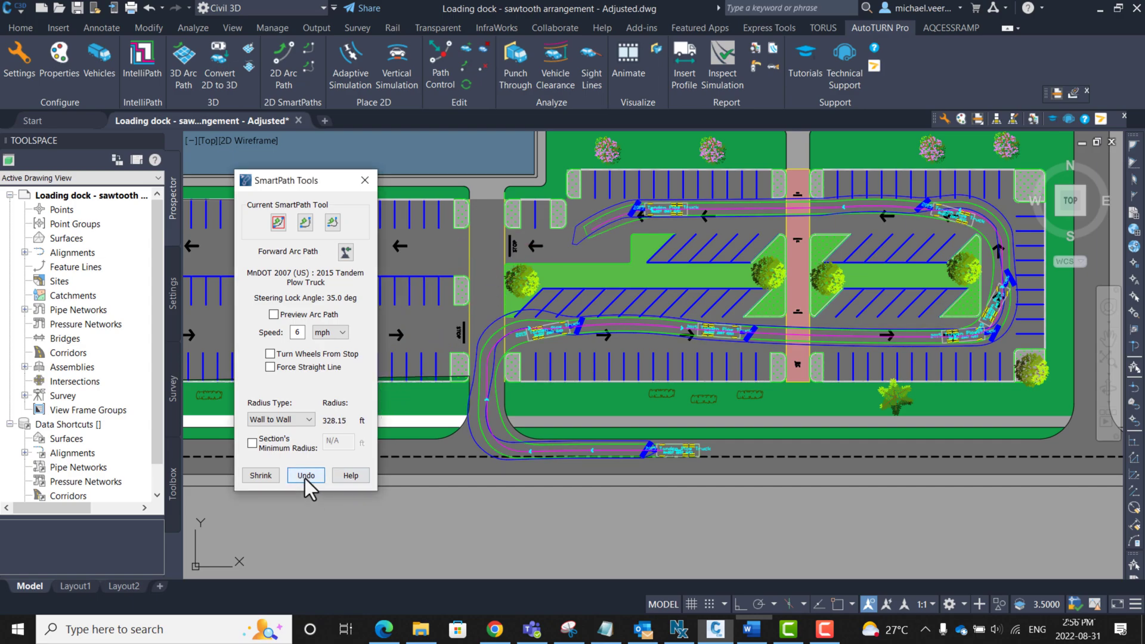
pyautogui.click(260, 475)
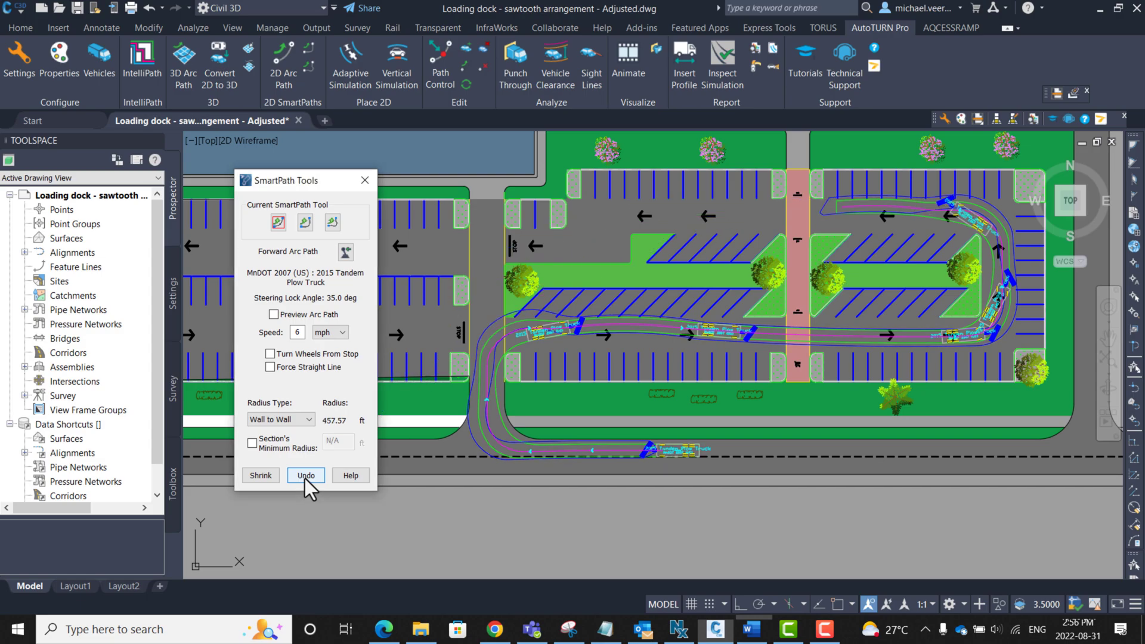
pyautogui.click(260, 475)
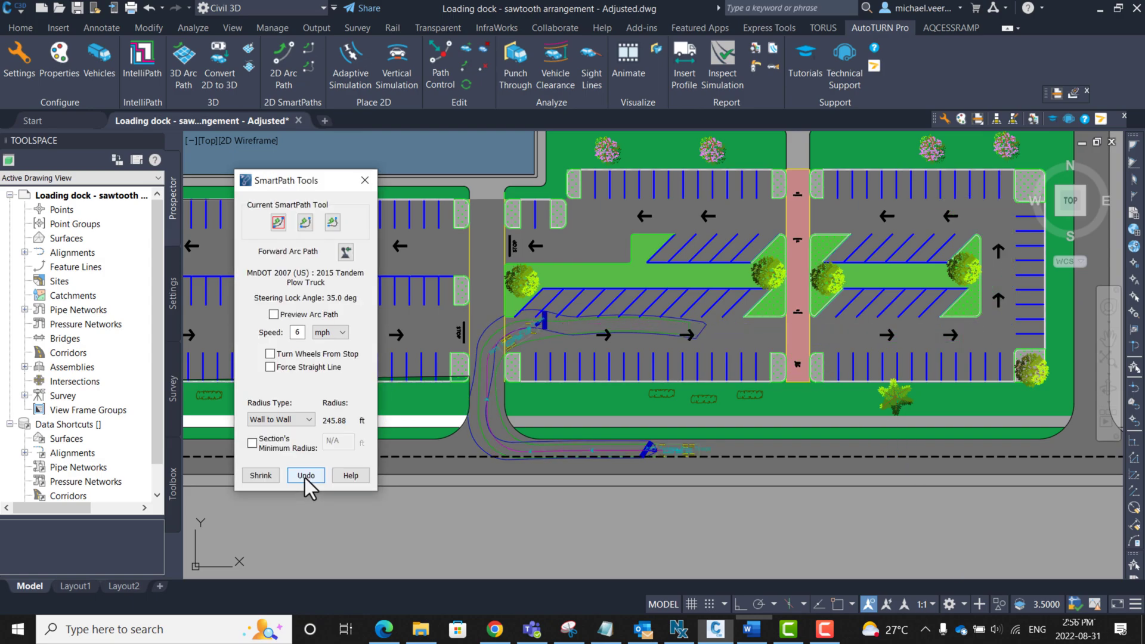
pyautogui.click(261, 476)
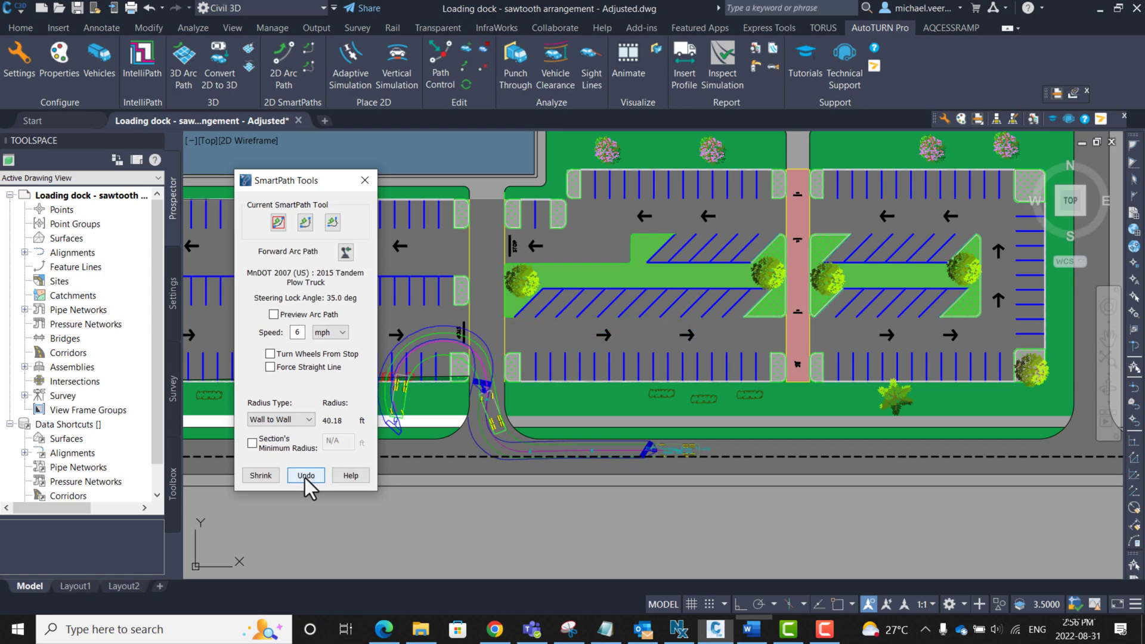
pyautogui.click(306, 476)
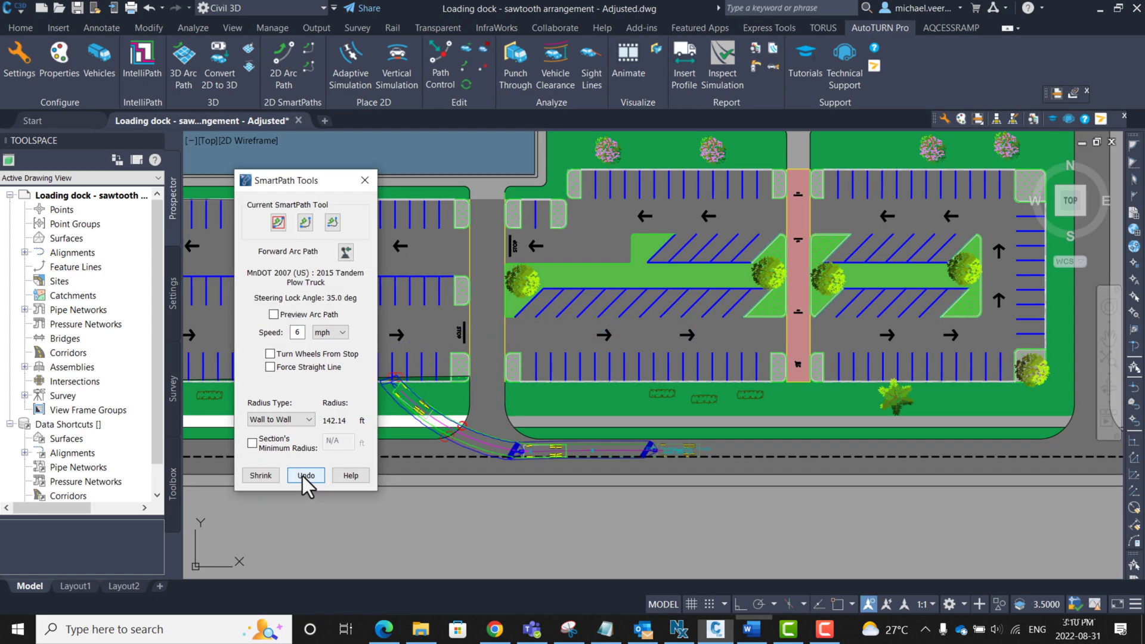
pyautogui.click(305, 475)
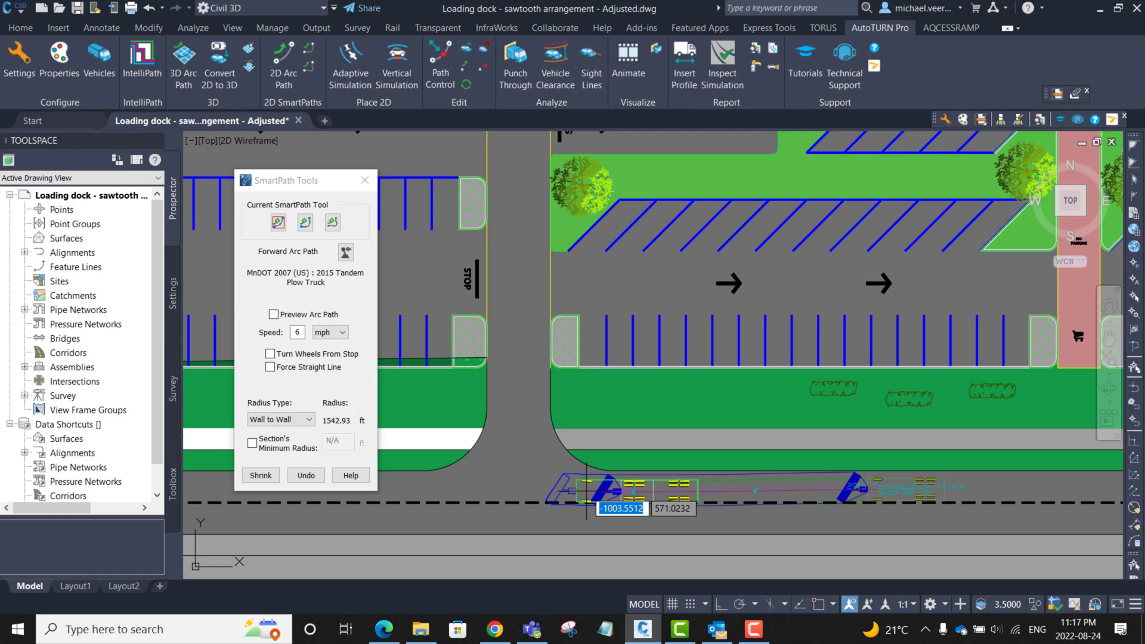
# End the street leg at the driveway, corner-turn in, and head the truck north up it
pyautogui.click(305, 222)
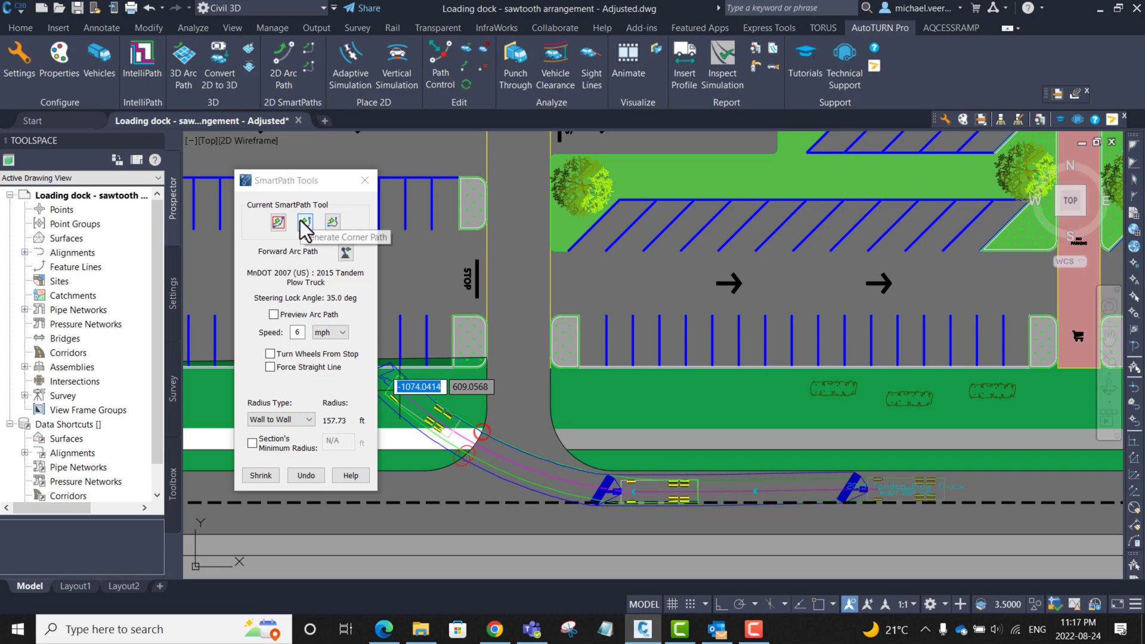
pyautogui.click(305, 222)
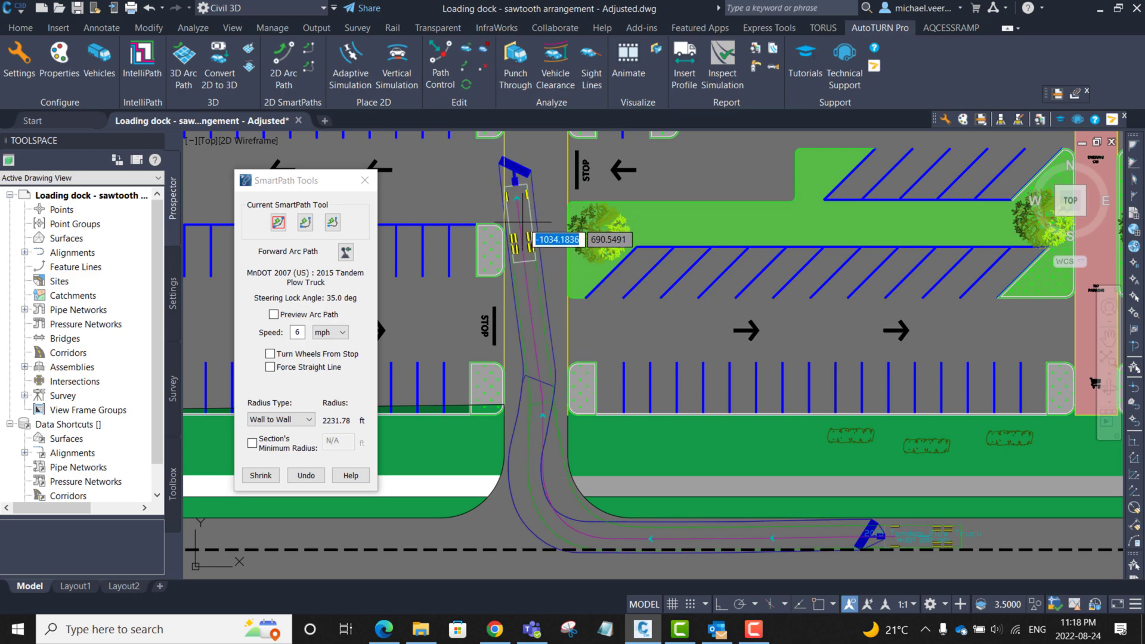
pyautogui.click(303, 222)
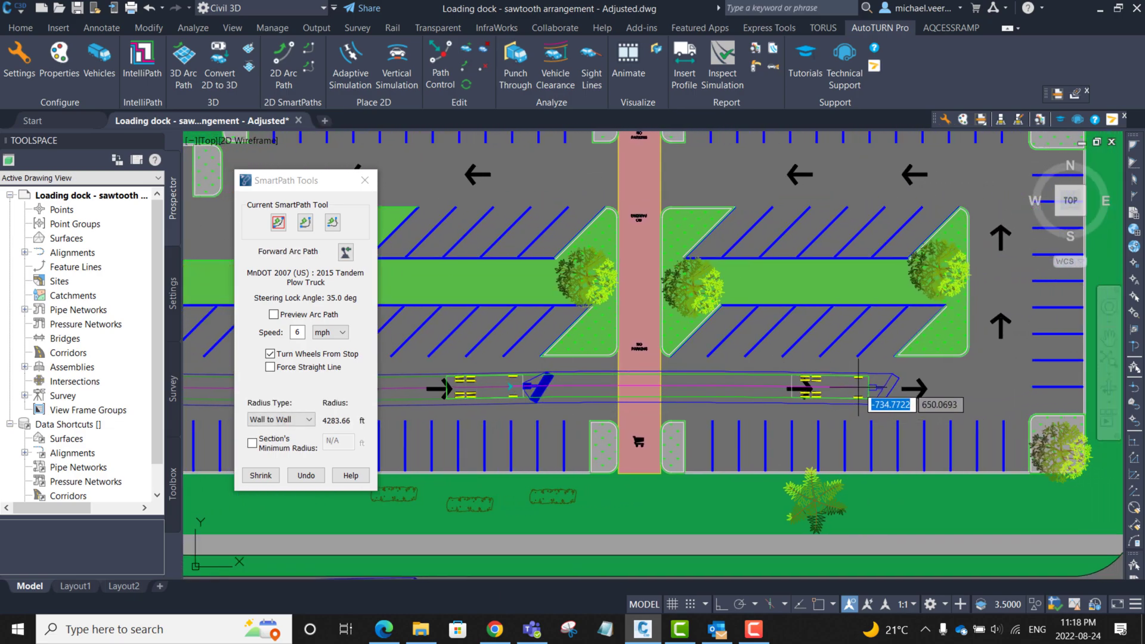
# End the eastbound leg past the crossing, corner-turn north, and run up the east aisle
pyautogui.click(310, 222)
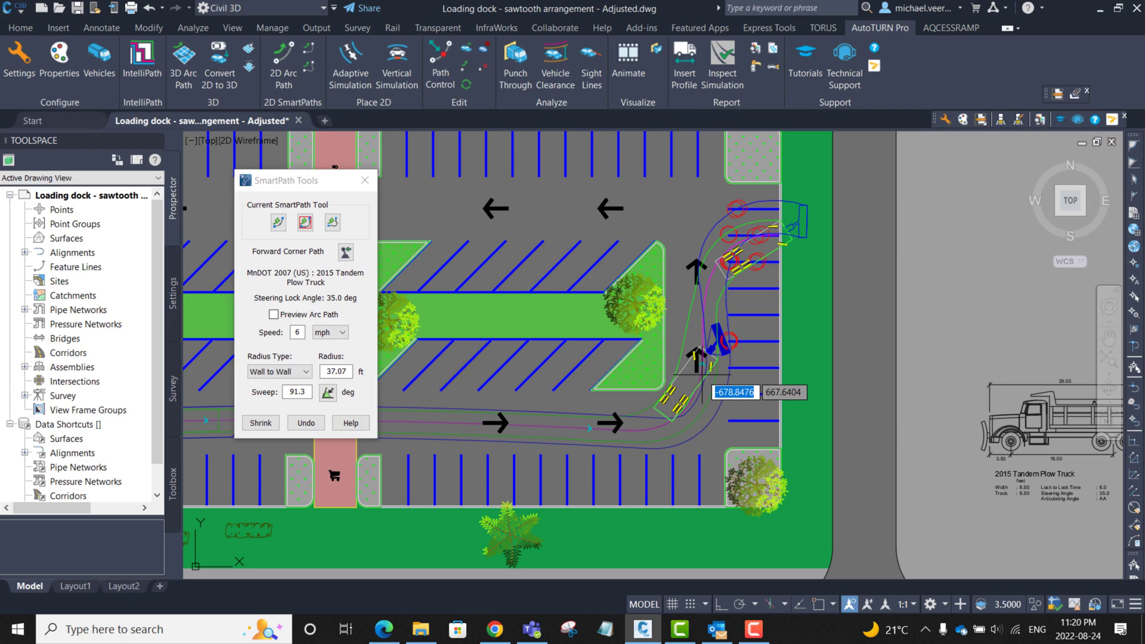
pyautogui.click(277, 223)
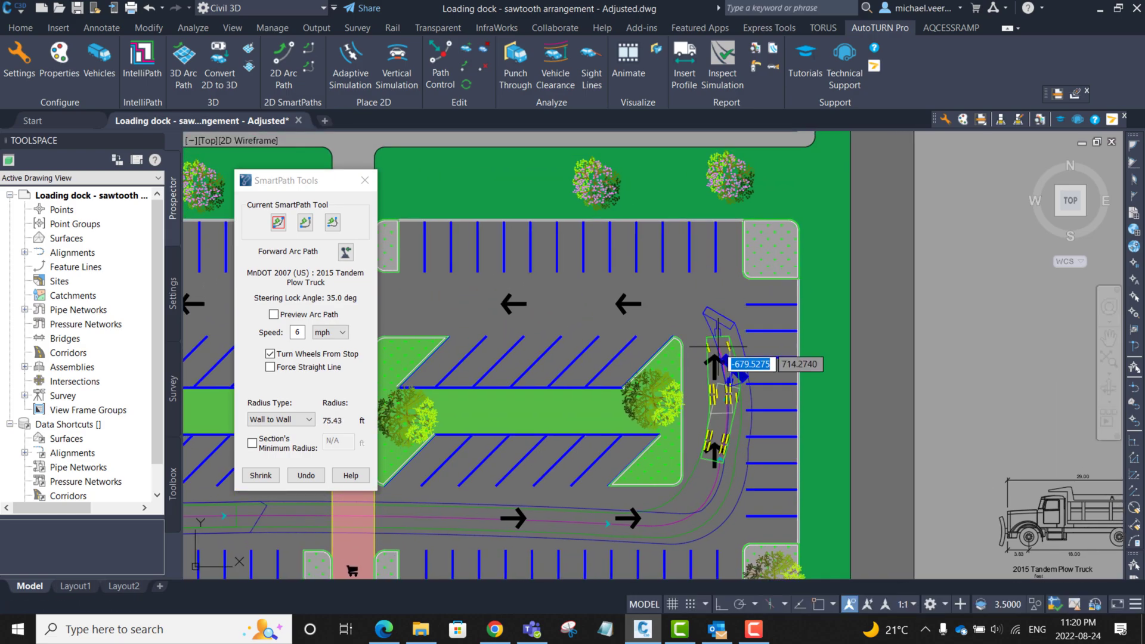
pyautogui.click(304, 222)
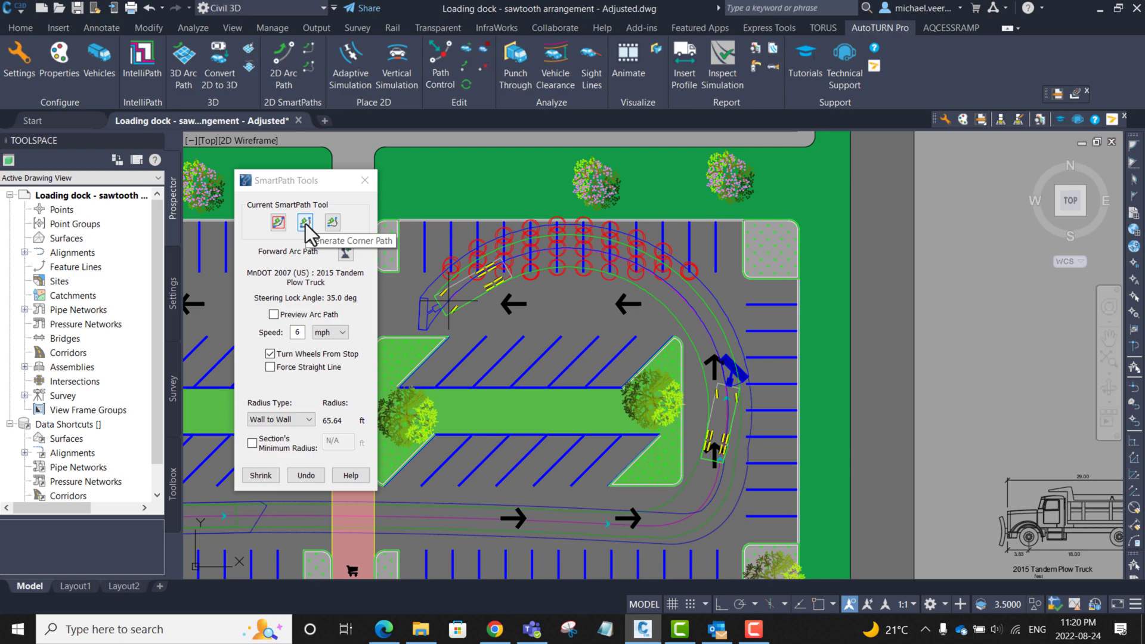
# Add a forward corner turn west at the northeast end and drive along the top aisle
pyautogui.click(306, 222)
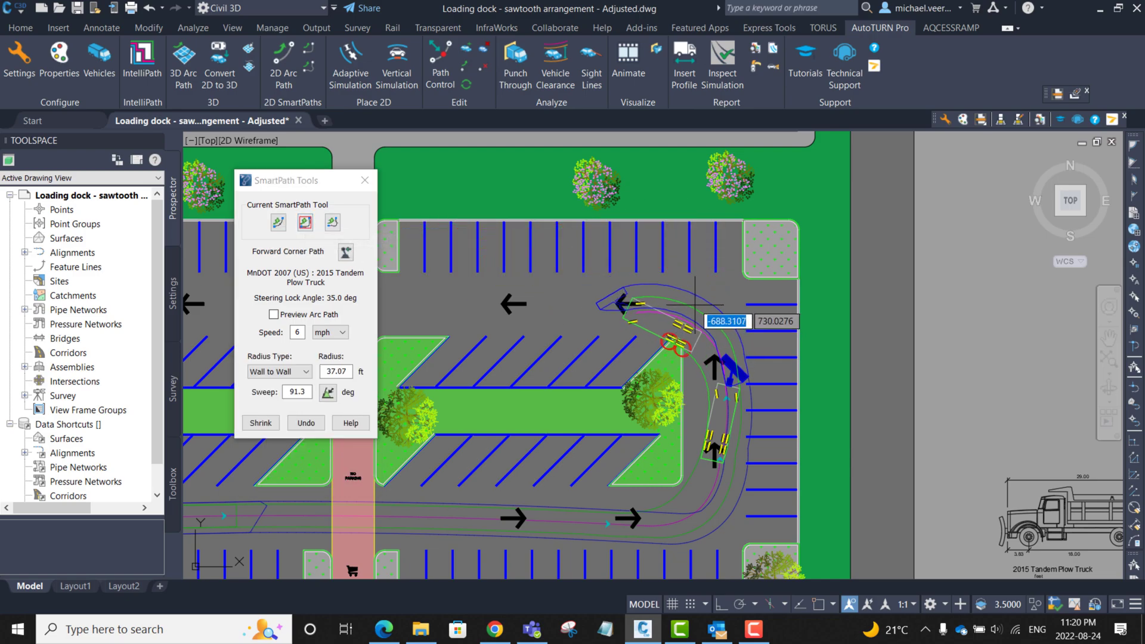
pyautogui.click(329, 392)
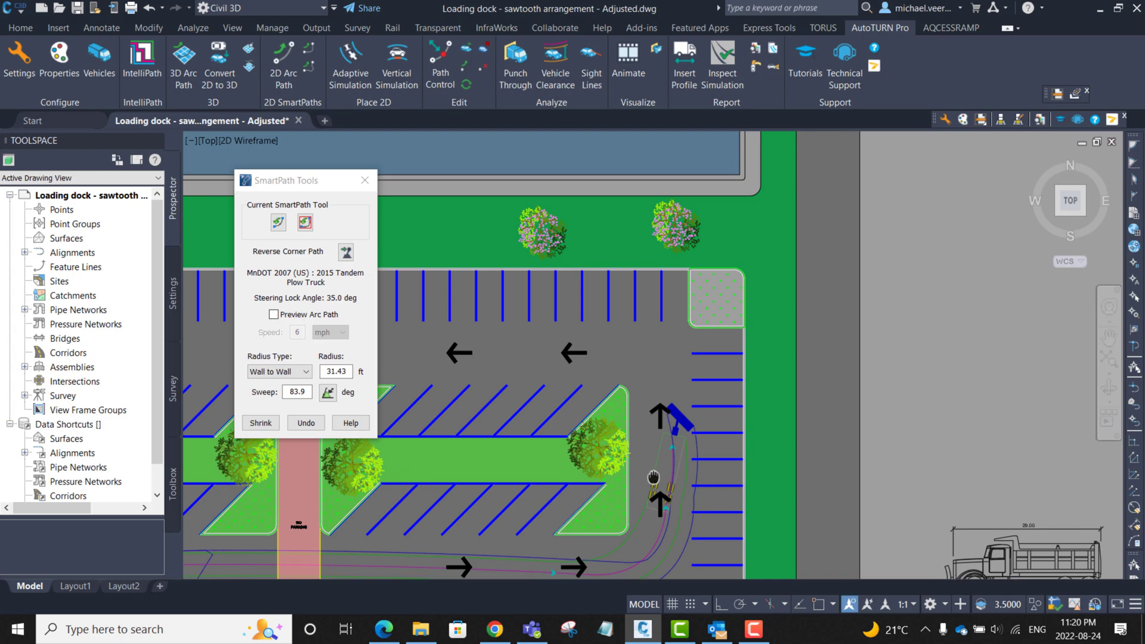
pyautogui.click(654, 479)
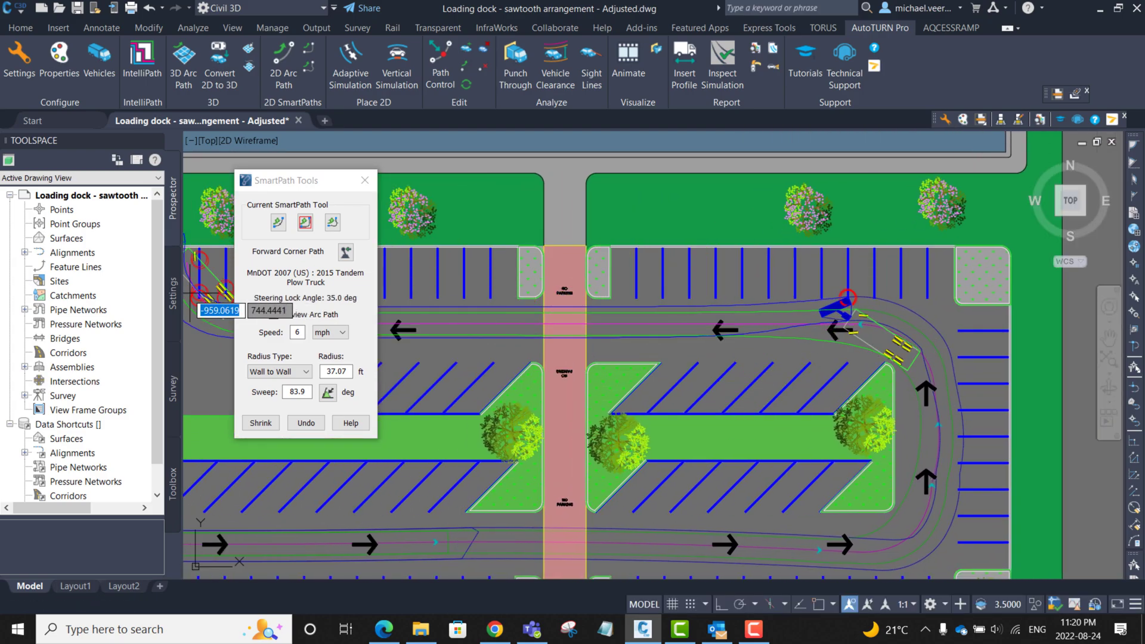
pyautogui.click(278, 221)
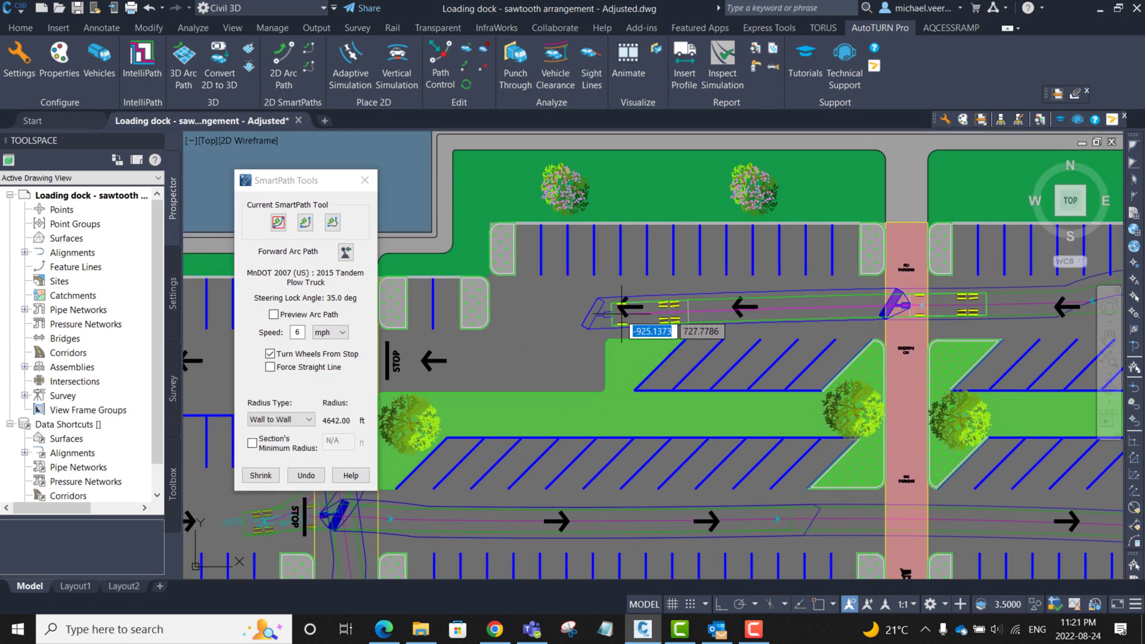
pyautogui.click(305, 222)
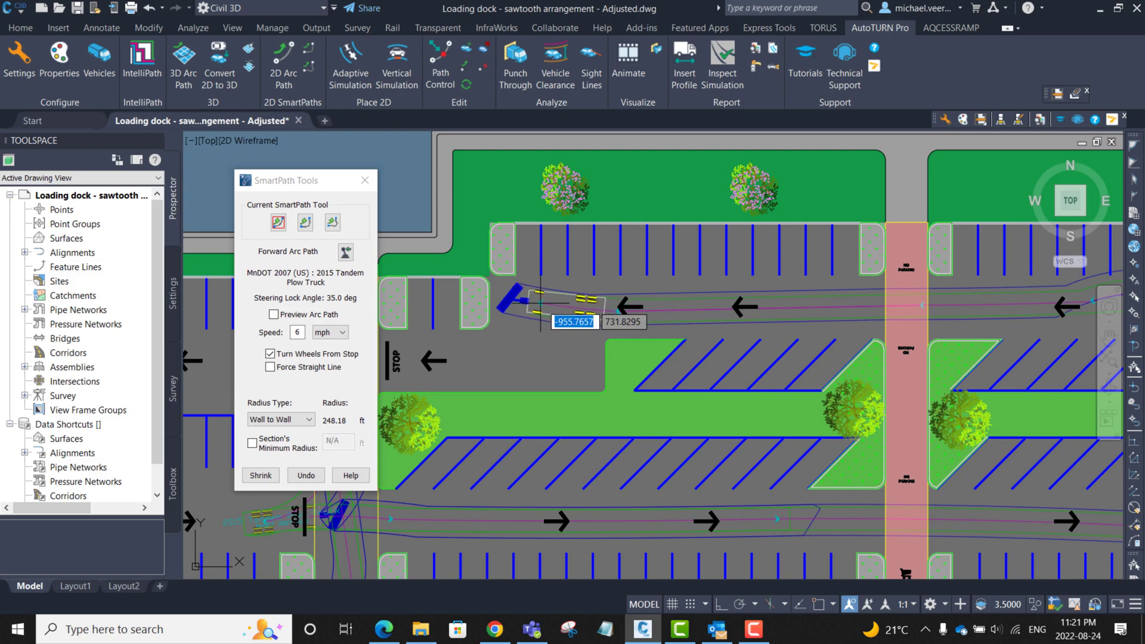
# Place the final forward arc point pushing the truck into the corner near the STOP sign
pyautogui.click(304, 221)
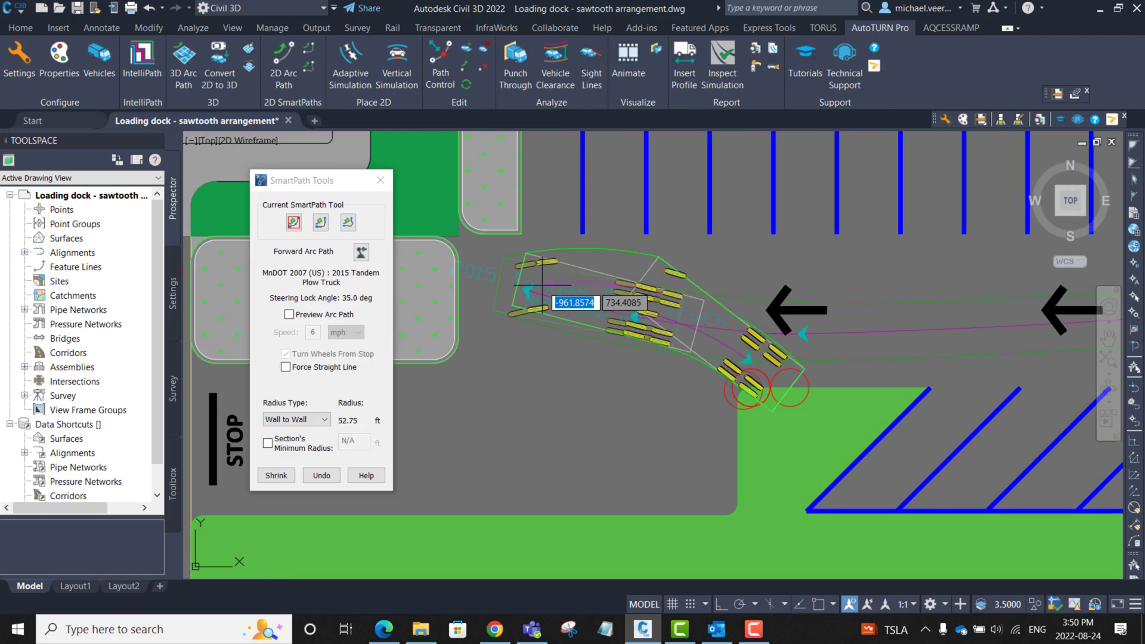
# Add a reverse step out of the corner, then undo it after island conflicts appear
pyautogui.click(320, 475)
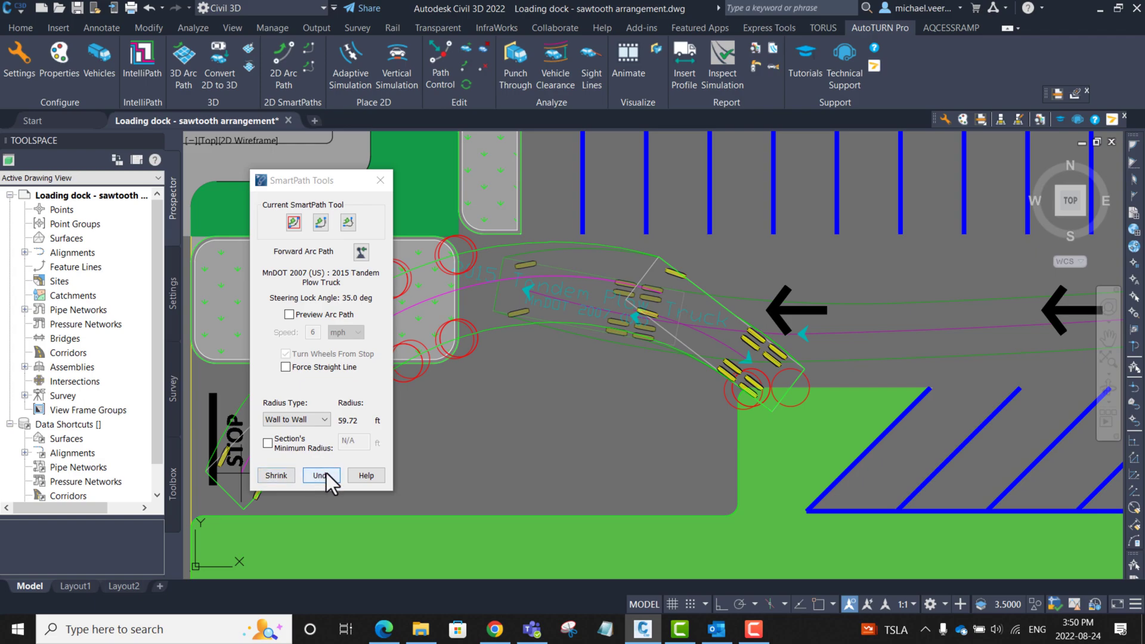
pyautogui.click(321, 475)
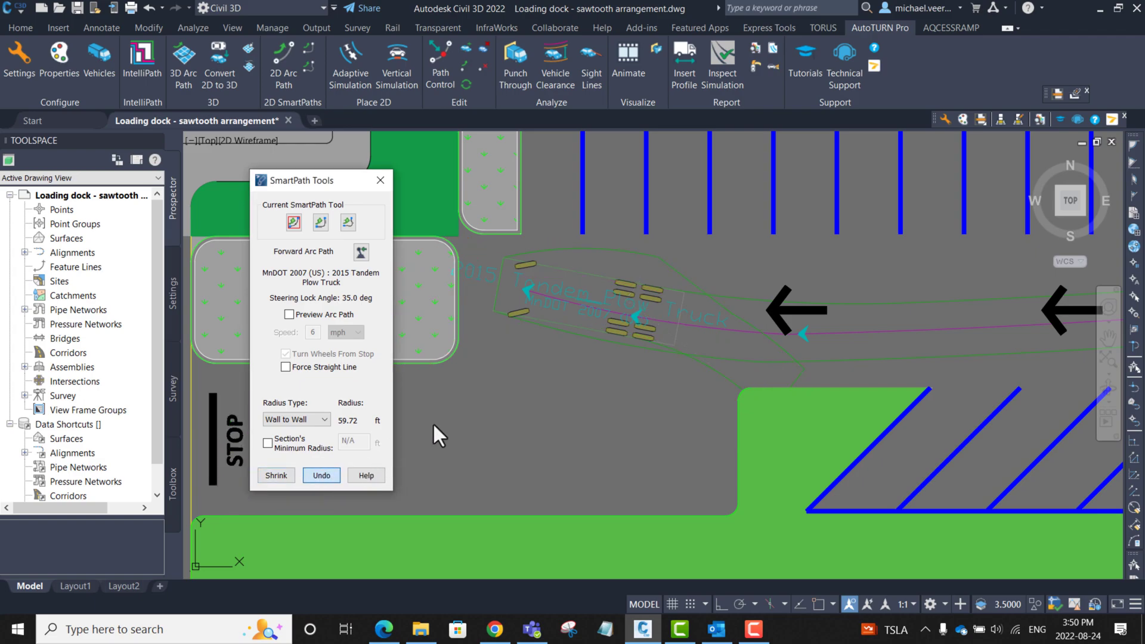